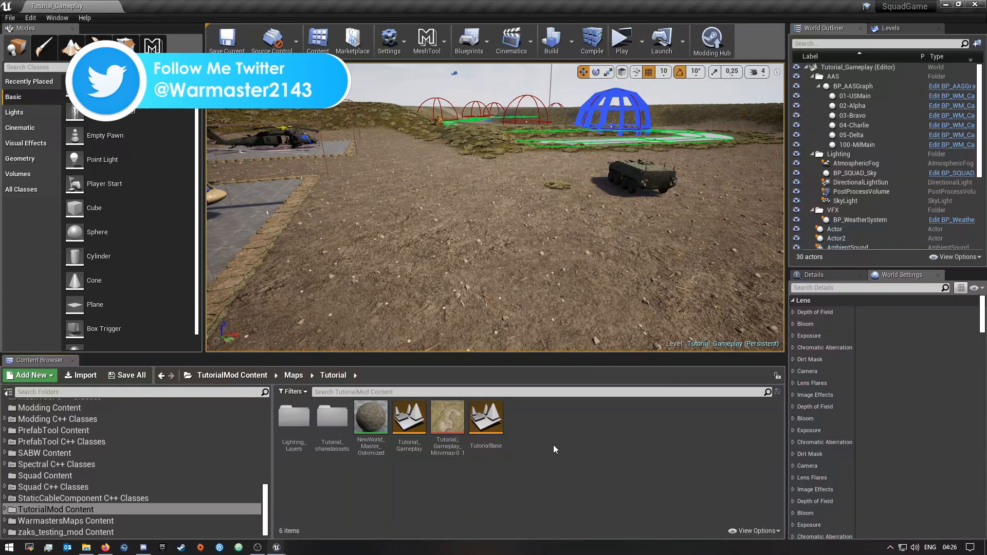
{"action": "mouse_move", "coordinate": [545, 450]}
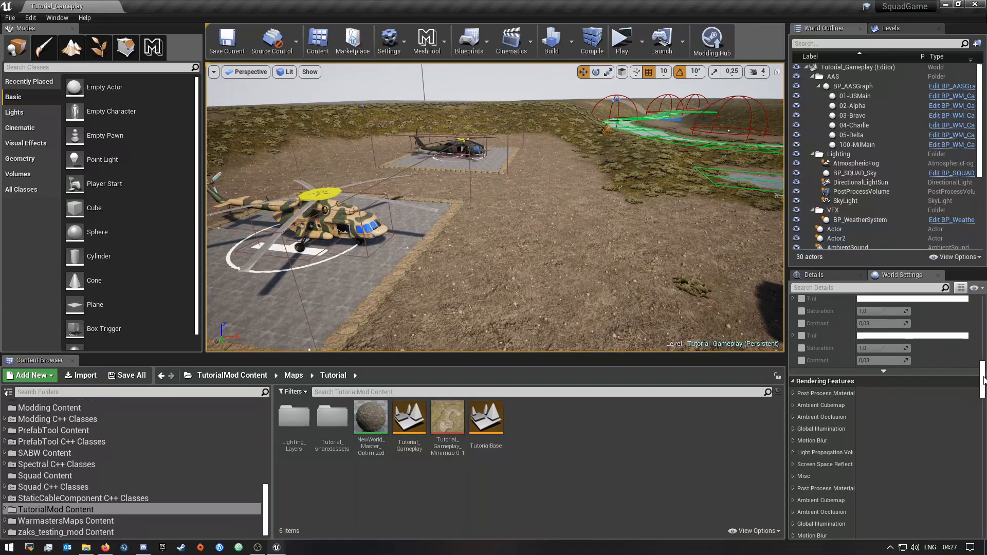
Step: Review the Tutorial_Gameplay world settings through lighting, Teams, Minimap and Game Mode
{"action": "scroll", "scroll_direction": "down", "scroll_amount": 3}
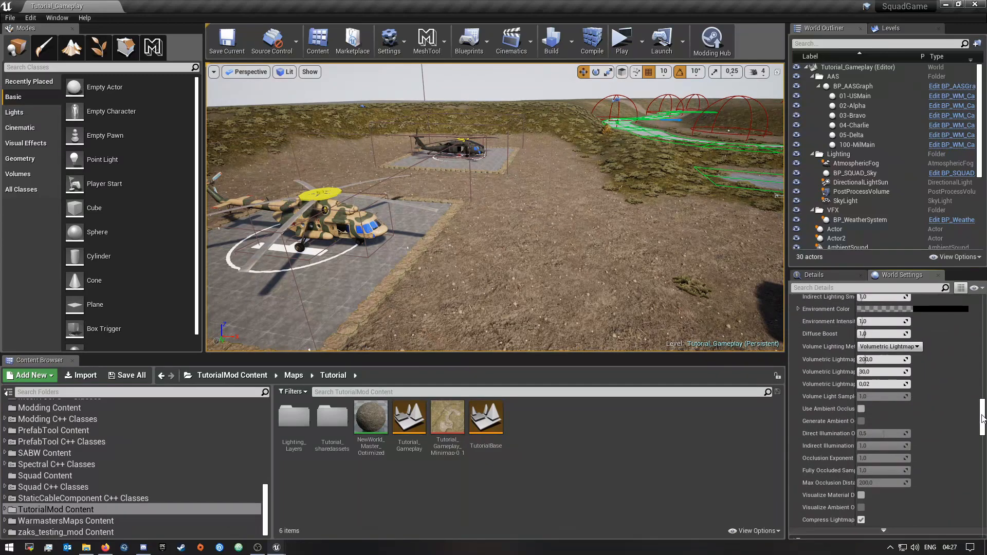
{"action": "scroll", "scroll_direction": "down", "scroll_amount": 3}
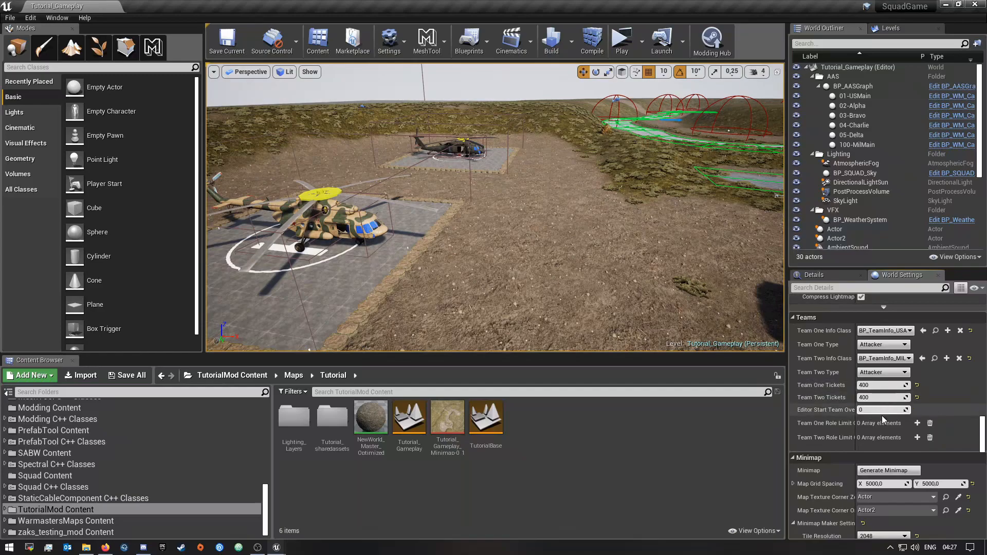
{"action": "scroll", "scroll_direction": "down", "scroll_amount": 3}
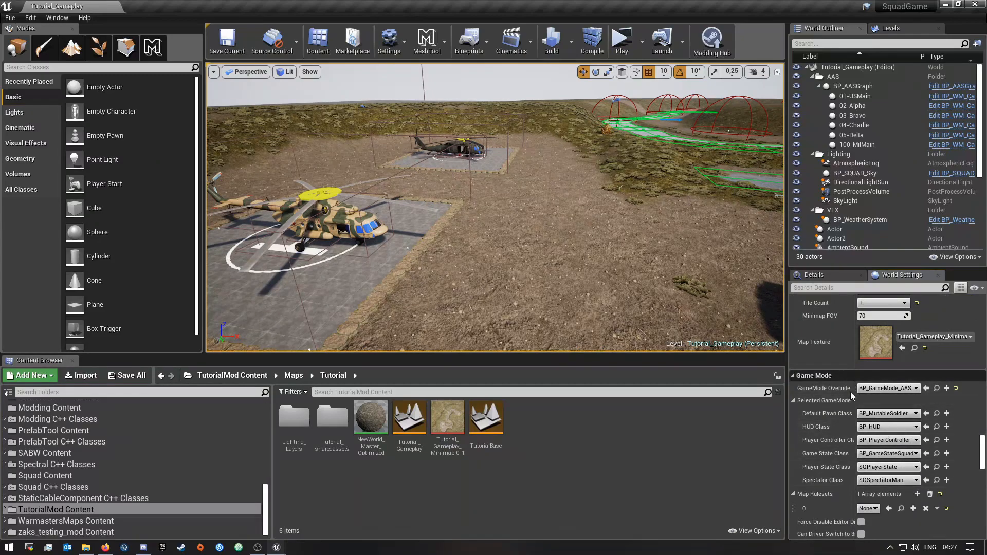
{"action": "scroll", "scroll_direction": "down", "scroll_amount": 3}
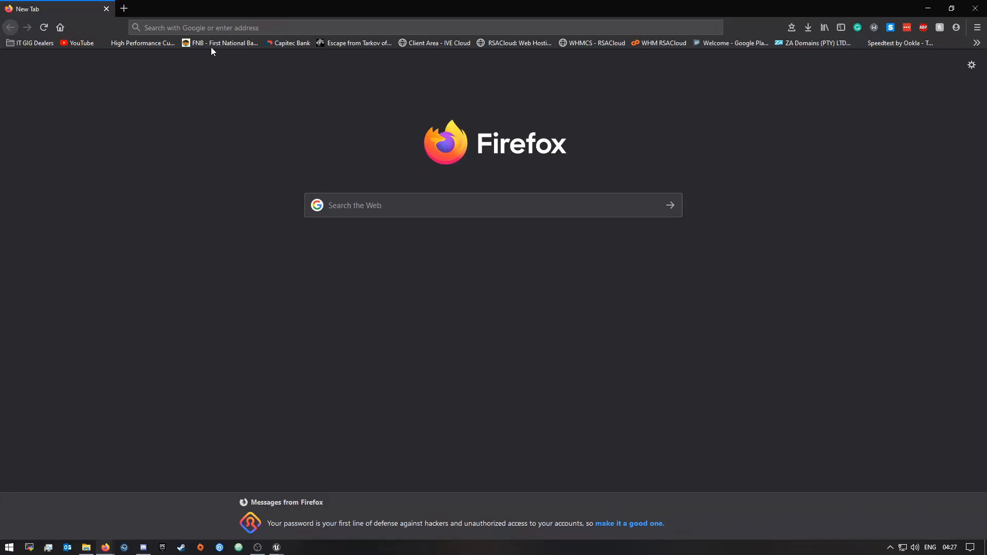
Step: Search Google for 'ue4 tool chain' and reach the Cross-Compiling for Linux toolchain-by-version table
{"action": "left_click", "coordinate": [428, 27]}
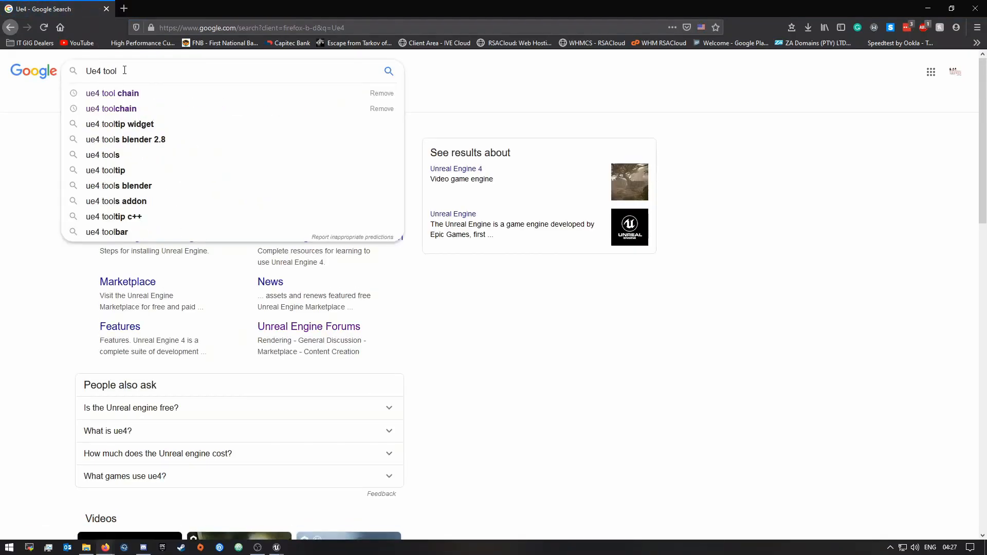
{"action": "left_click", "coordinate": [112, 94]}
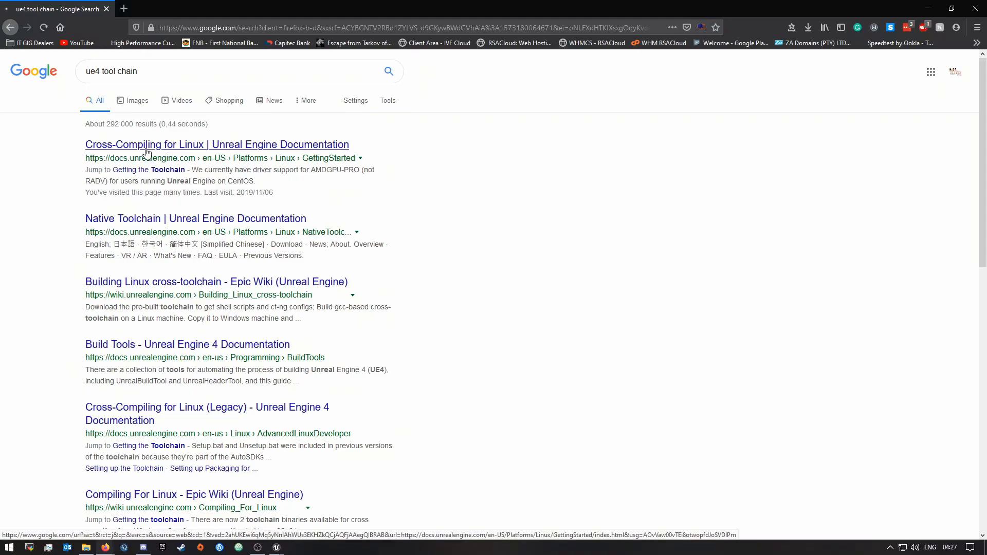
{"action": "left_click", "coordinate": [217, 144]}
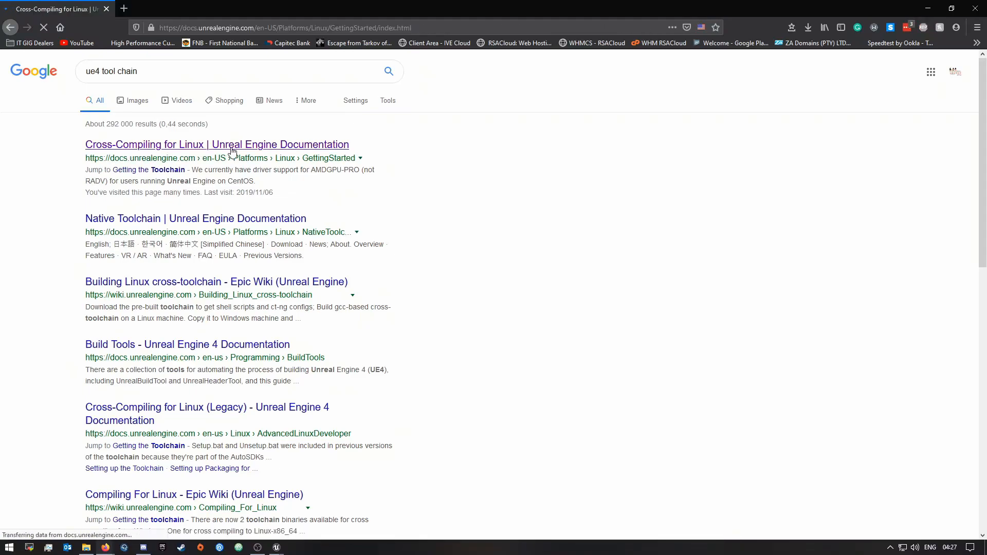
{"action": "left_click", "coordinate": [216, 144]}
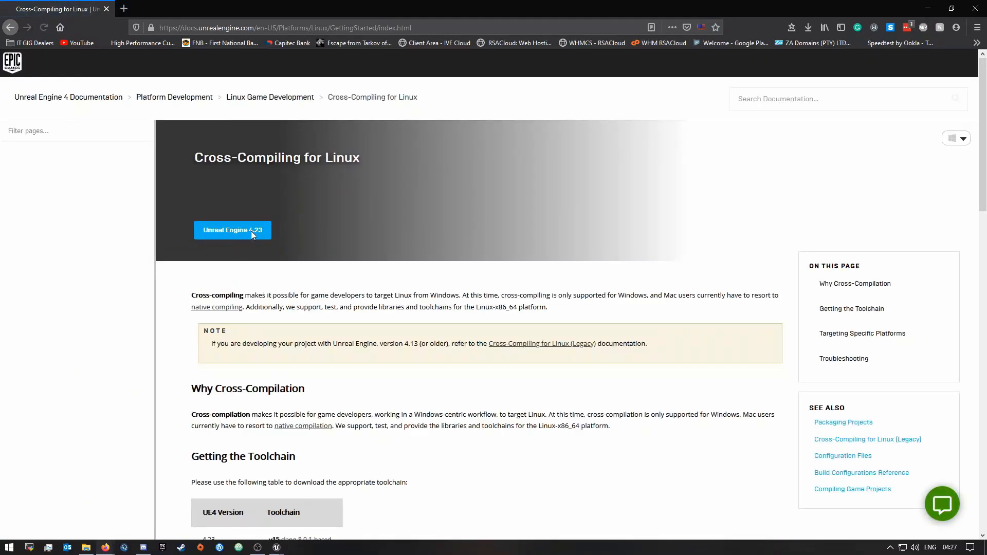
{"action": "scroll", "scroll_direction": "down", "scroll_amount": 3}
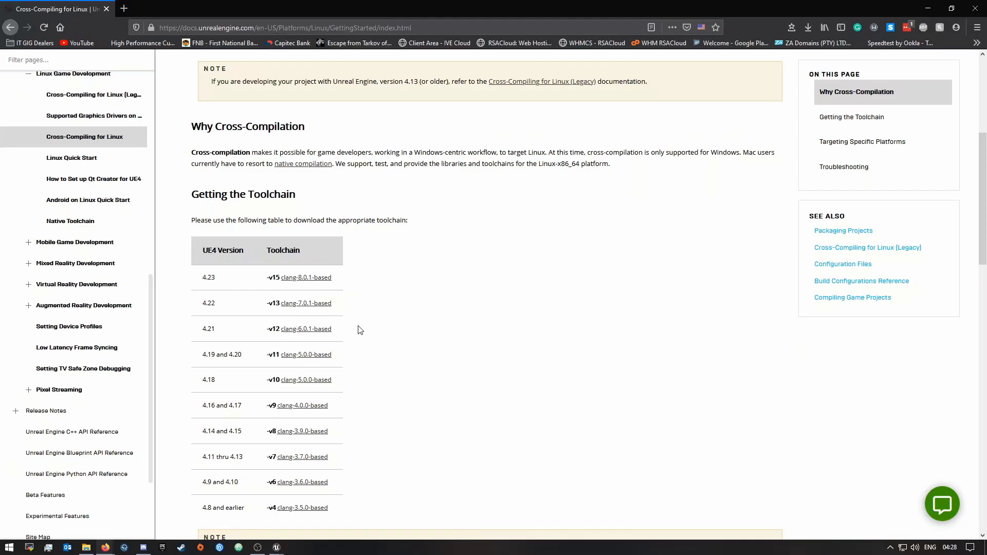
{"action": "mouse_move", "coordinate": [216, 340]}
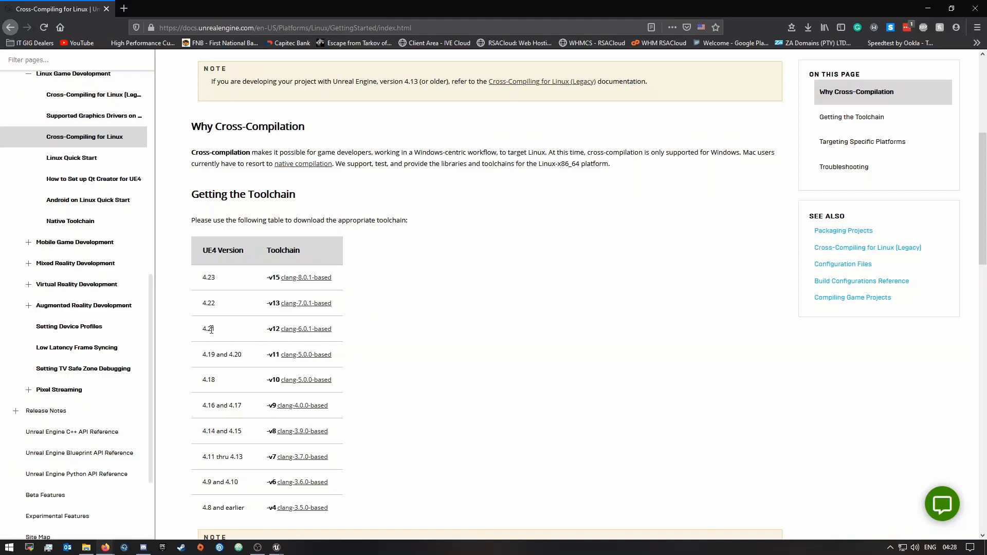
{"action": "mouse_move", "coordinate": [297, 338]}
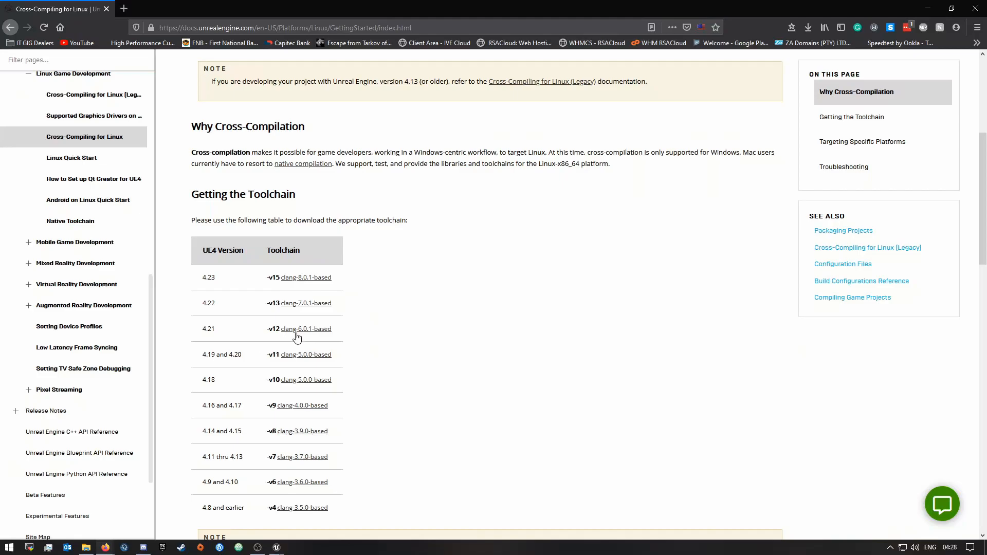
{"action": "left_click", "coordinate": [307, 329]}
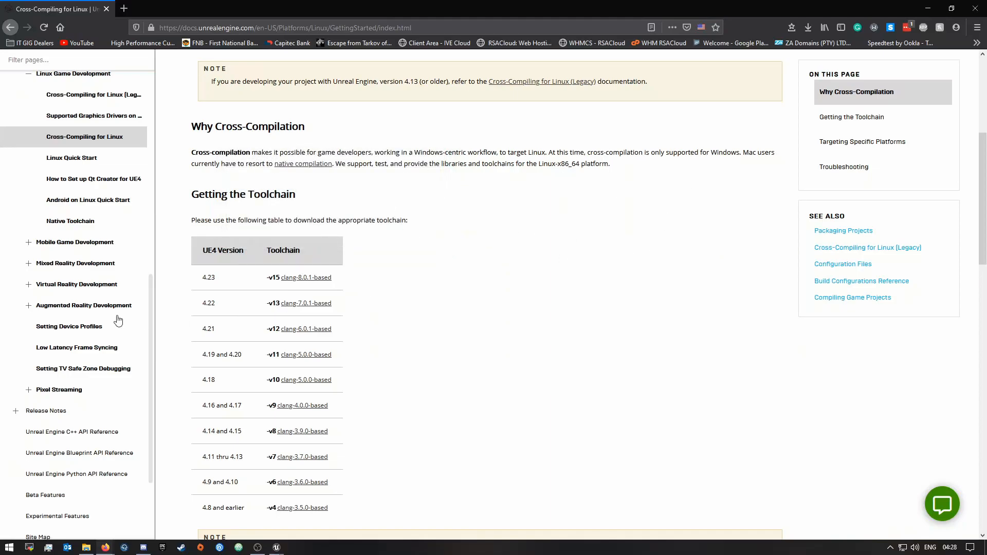
{"action": "mouse_move", "coordinate": [263, 330]}
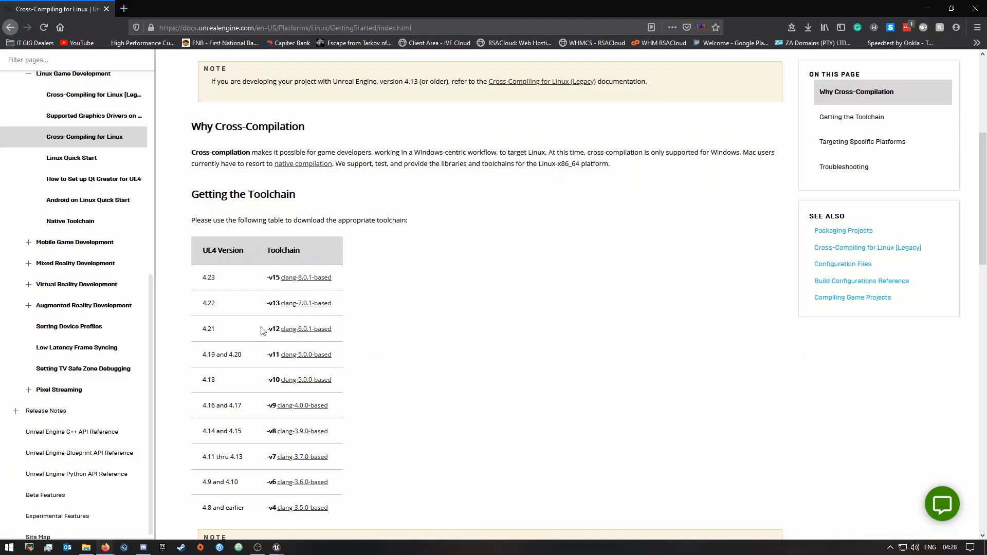
{"action": "mouse_move", "coordinate": [320, 339]}
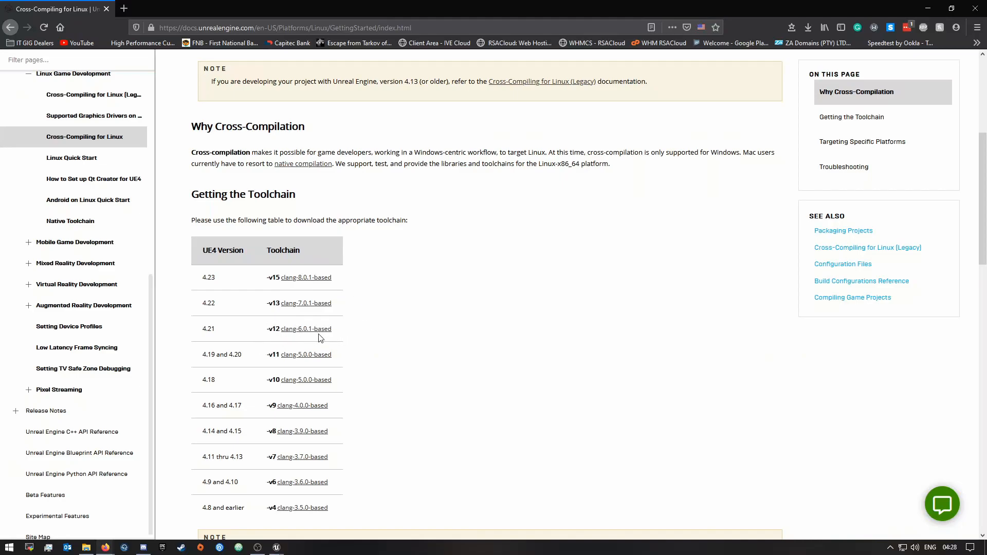
{"action": "mouse_move", "coordinate": [476, 280]}
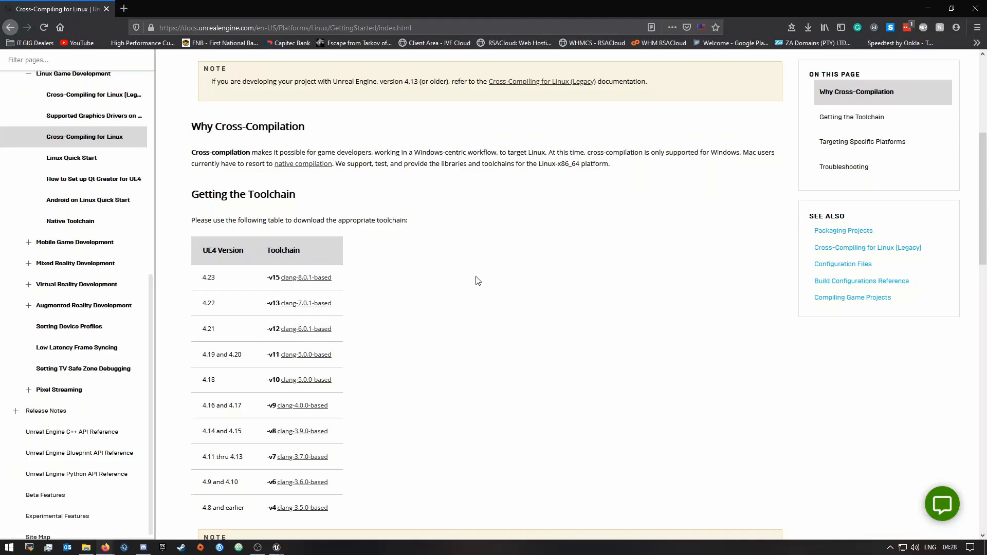
{"action": "mouse_move", "coordinate": [480, 281]}
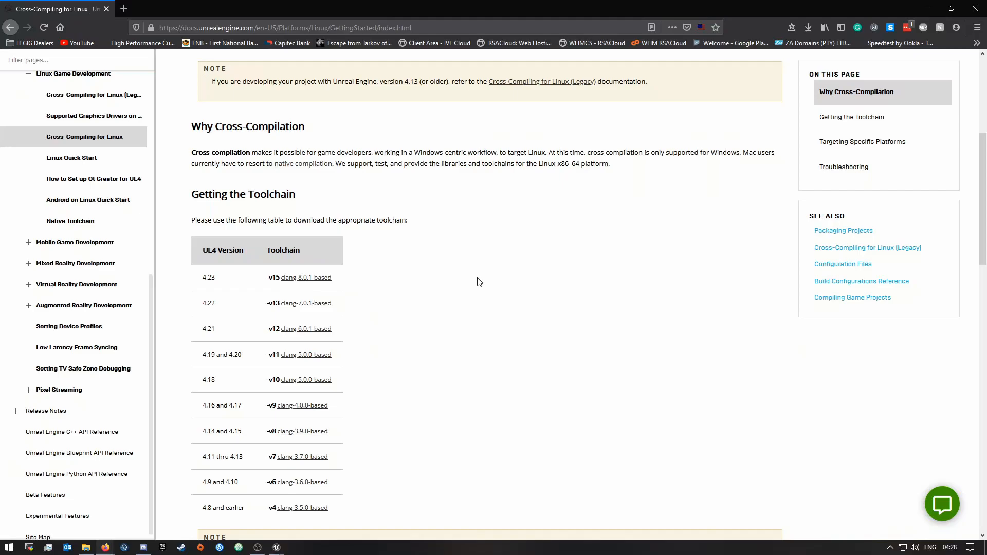
{"action": "mouse_move", "coordinate": [465, 291]}
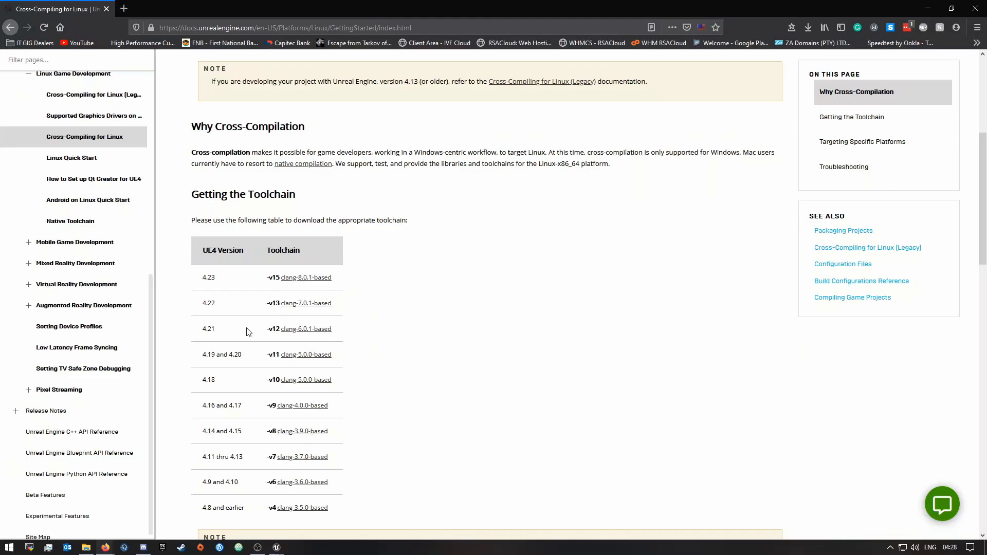
{"action": "mouse_move", "coordinate": [291, 332]}
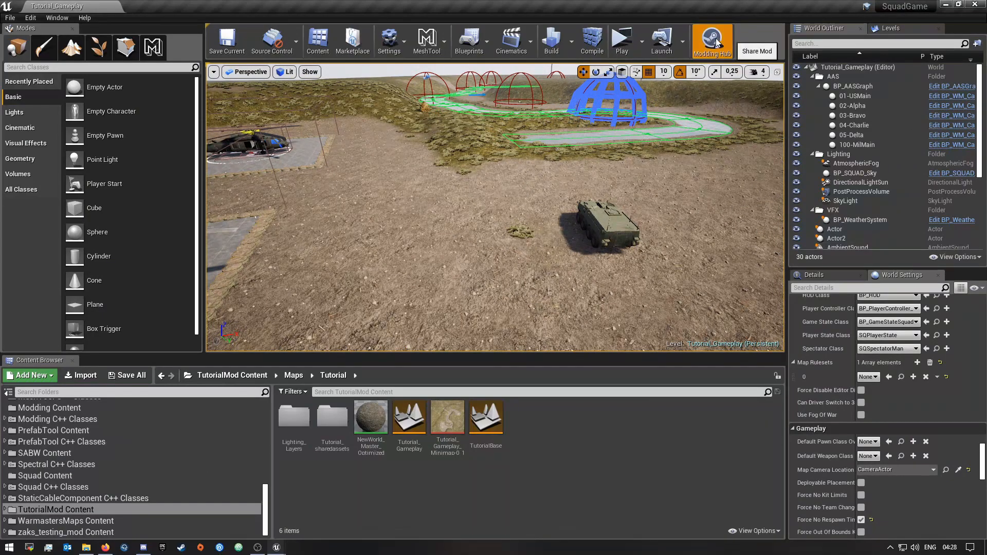
Step: Load TutorialMod.mi for editing through the Modding Hub's Load & Edit option
{"action": "left_click", "coordinate": [712, 40]}
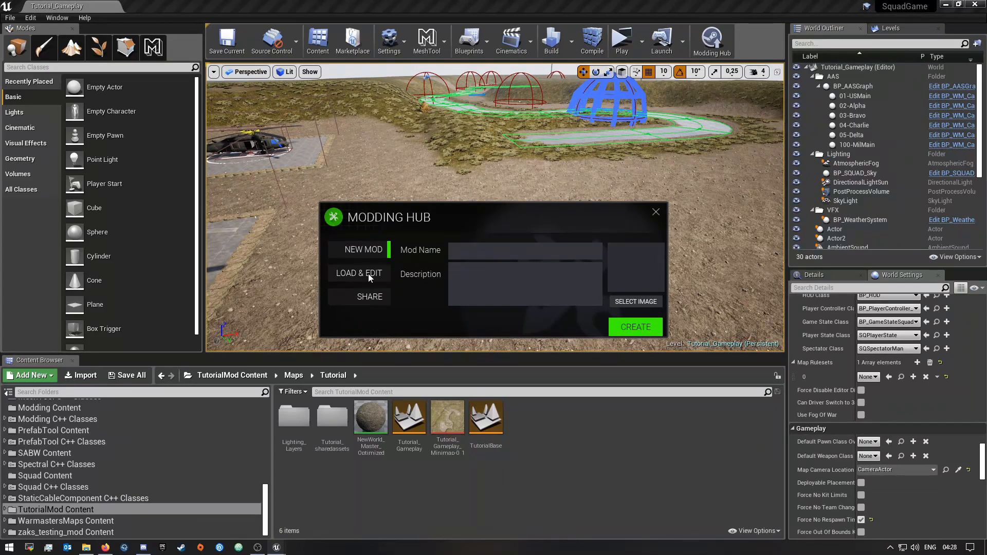
{"action": "left_click", "coordinate": [359, 273]}
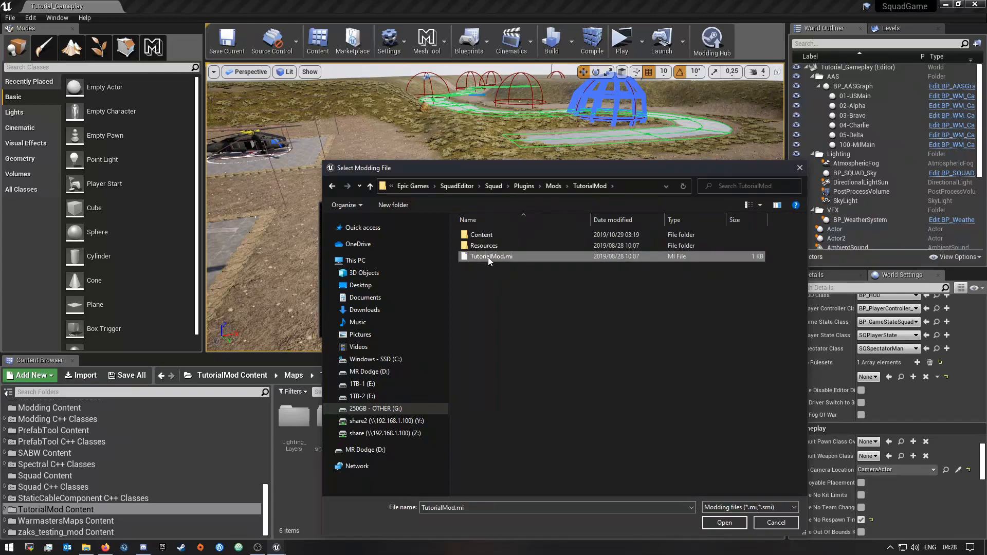
{"action": "left_click", "coordinate": [724, 523]}
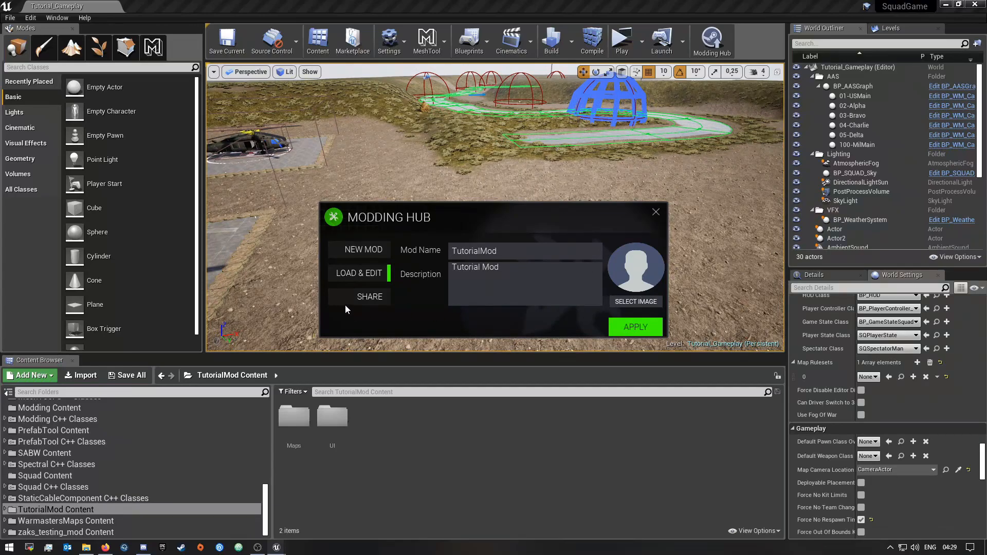
{"action": "mouse_move", "coordinate": [592, 236]}
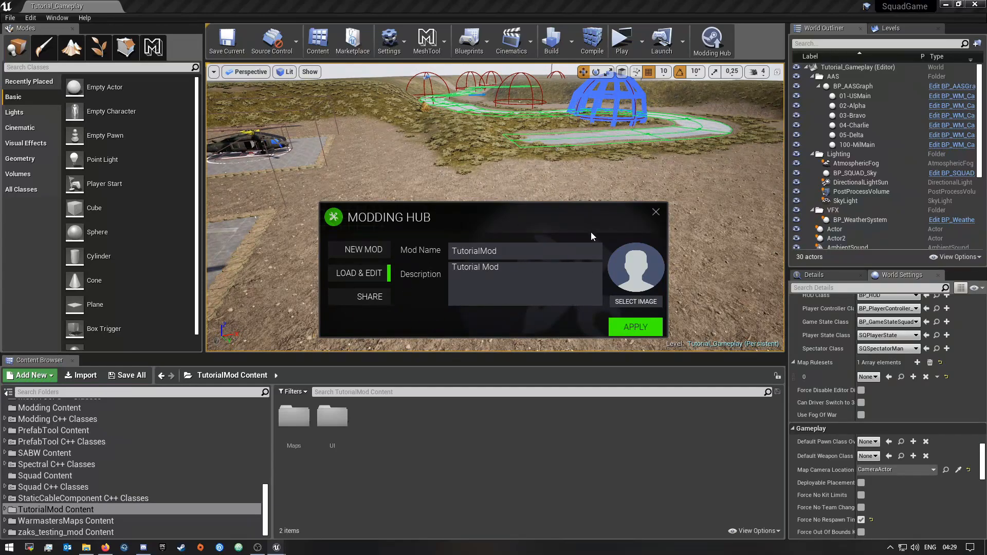
{"action": "mouse_move", "coordinate": [349, 300]}
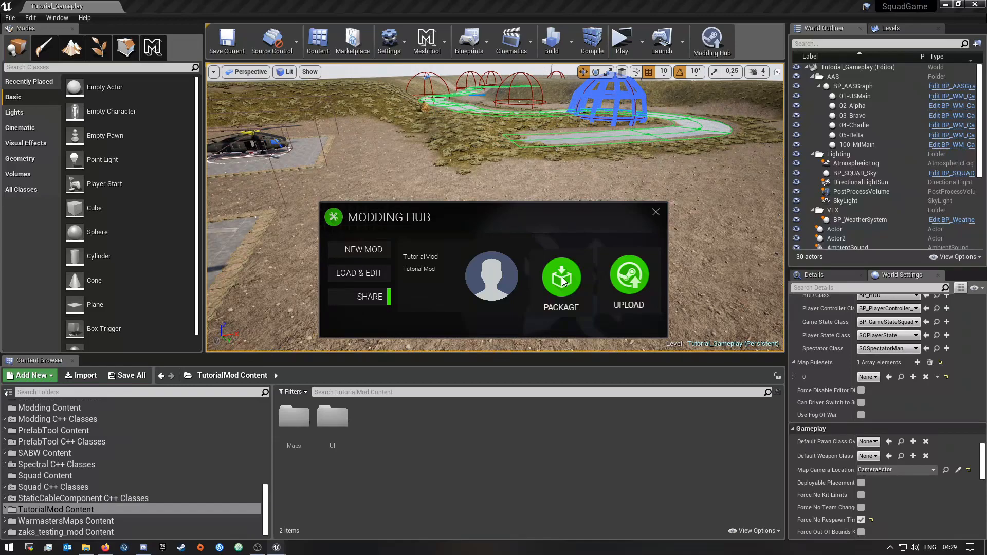
{"action": "mouse_move", "coordinate": [632, 288]}
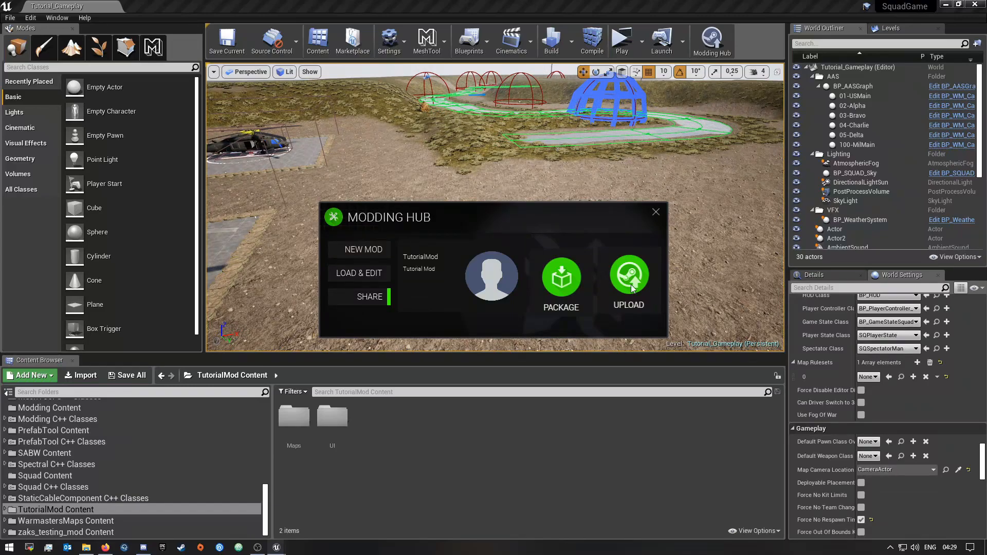
Step: Package TutorialMod from the sharing area so it cooks for Windows and Linux
{"action": "left_click", "coordinate": [559, 276]}
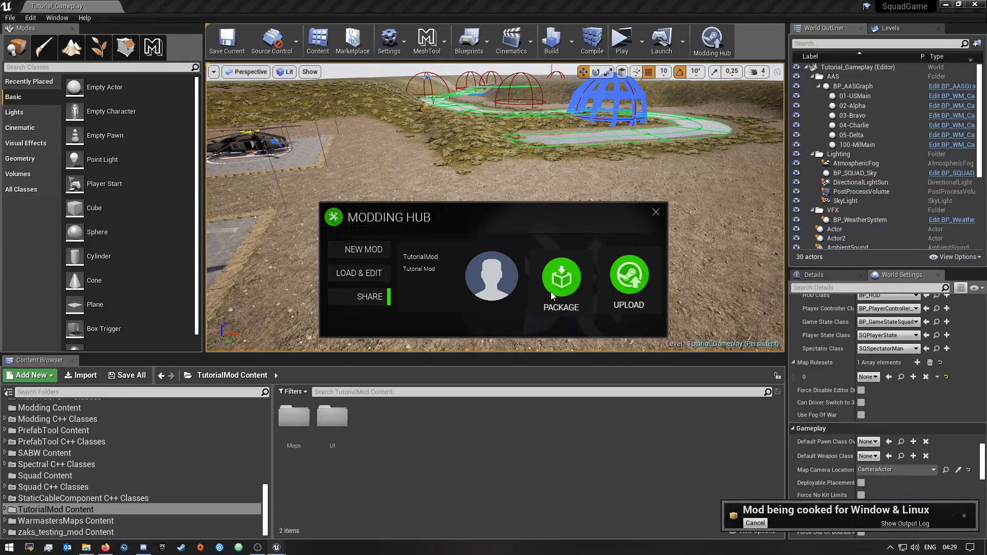
{"action": "mouse_move", "coordinate": [545, 243]}
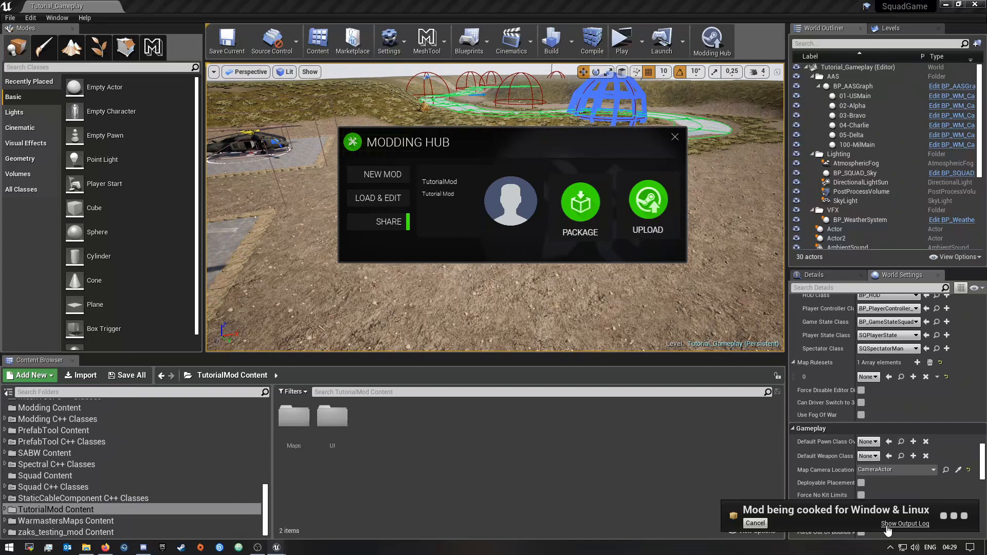
Step: Show the output log and follow TutorialMod's cooking progress through it
{"action": "left_click", "coordinate": [904, 523]}
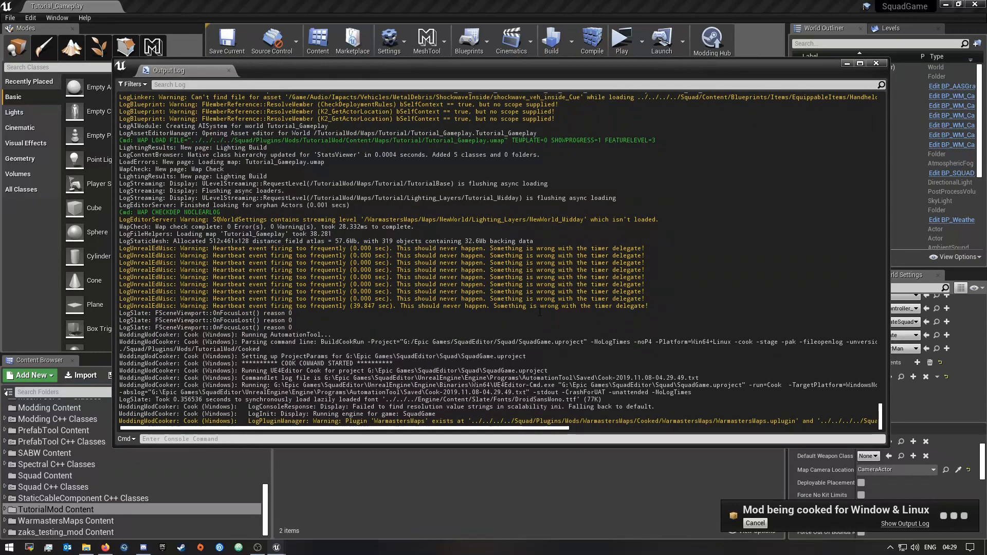
{"action": "scroll", "scroll_direction": "down", "scroll_amount": 3}
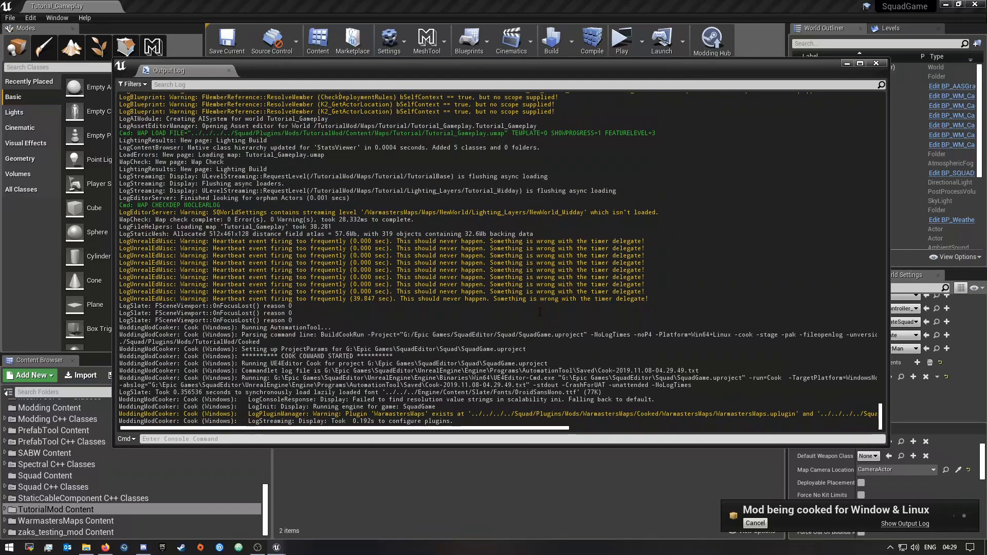
{"action": "scroll", "scroll_direction": "down", "scroll_amount": 3}
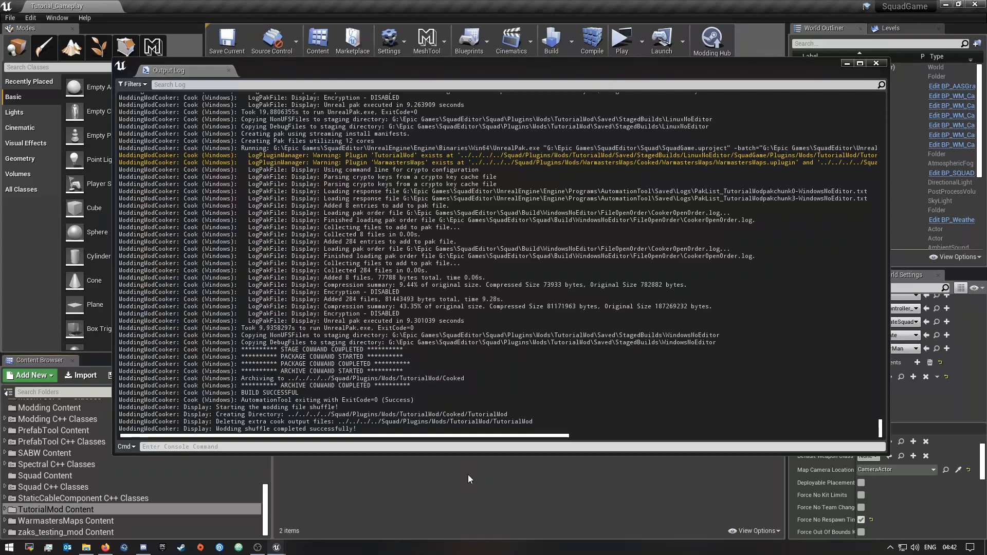
{"action": "mouse_move", "coordinate": [570, 498]}
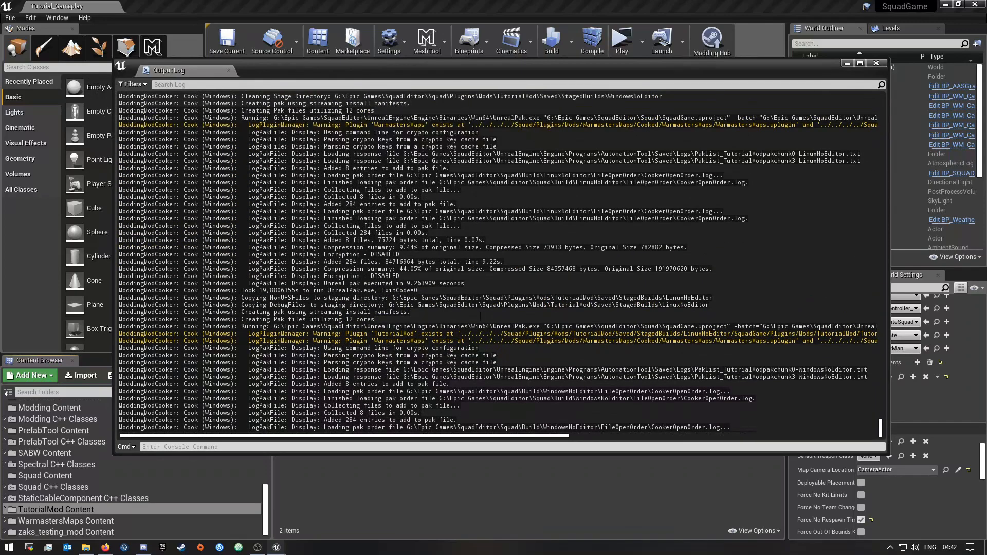
Step: Confirm 'Modding shuffle completed successfully' in the log, then bring up File Explorer
{"action": "scroll", "scroll_direction": "down", "scroll_amount": 3}
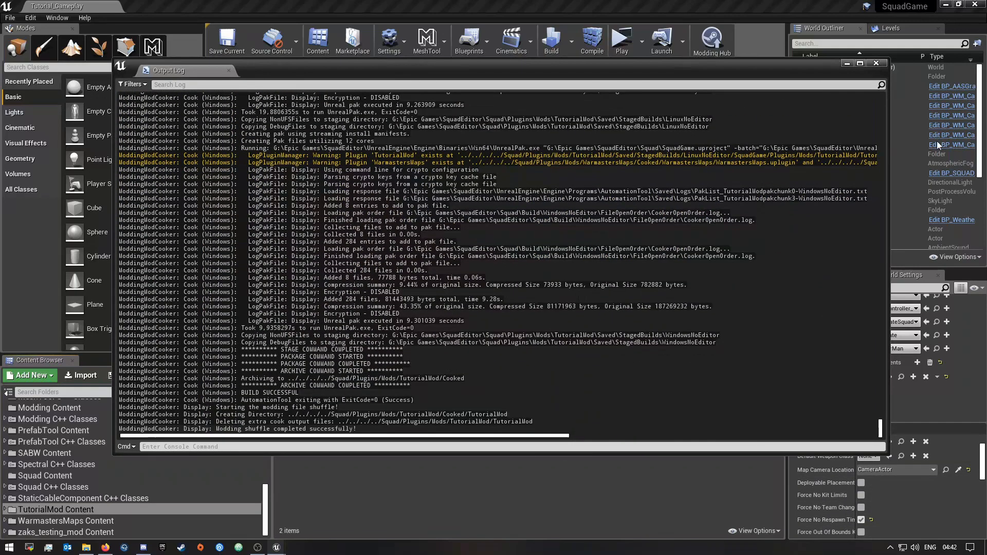
{"action": "left_click", "coordinate": [875, 63]}
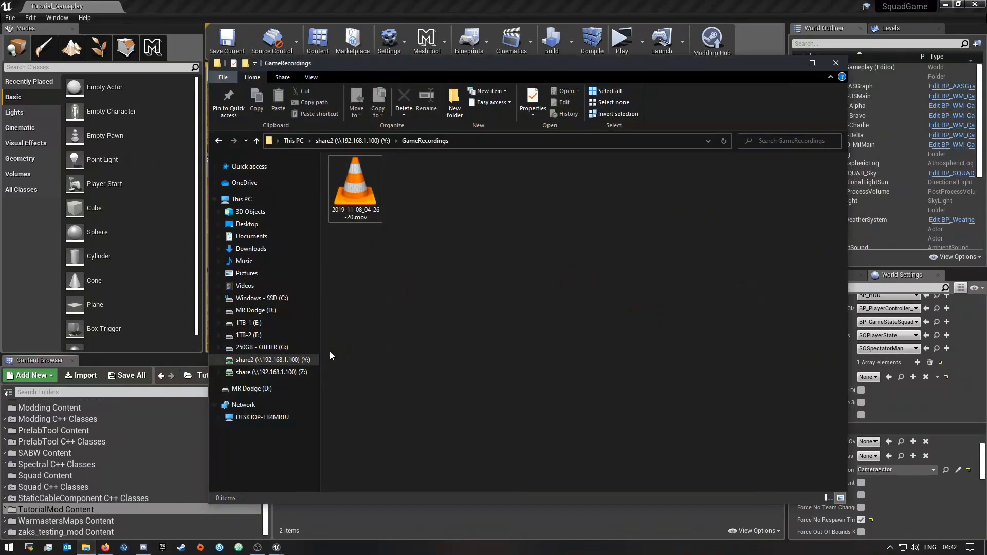
Step: Browse G:\Epic Games\SquadEditor\Squad\Plugins\Mods\TutorialMod down to its Cooked folder
{"action": "left_click", "coordinate": [260, 346]}
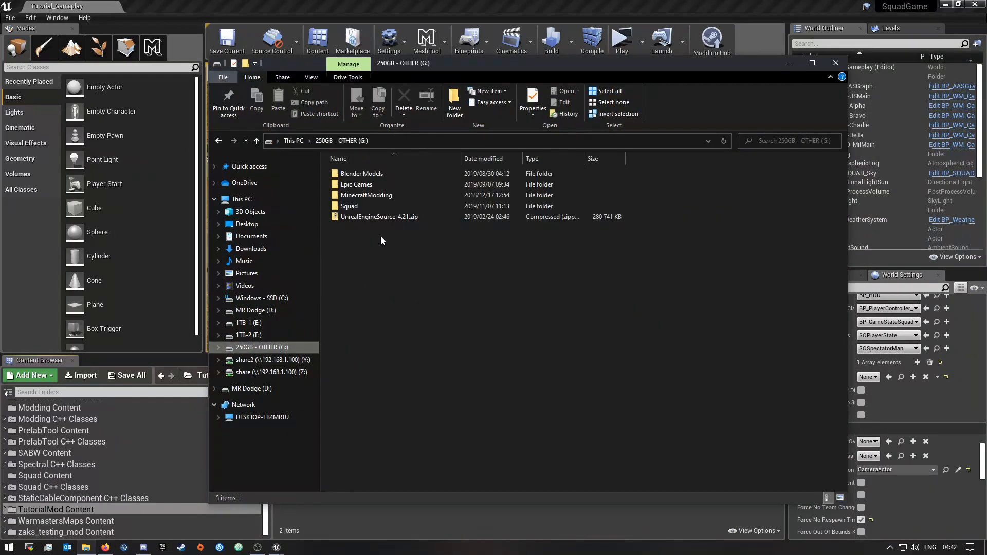
{"action": "double_click", "coordinate": [356, 184]}
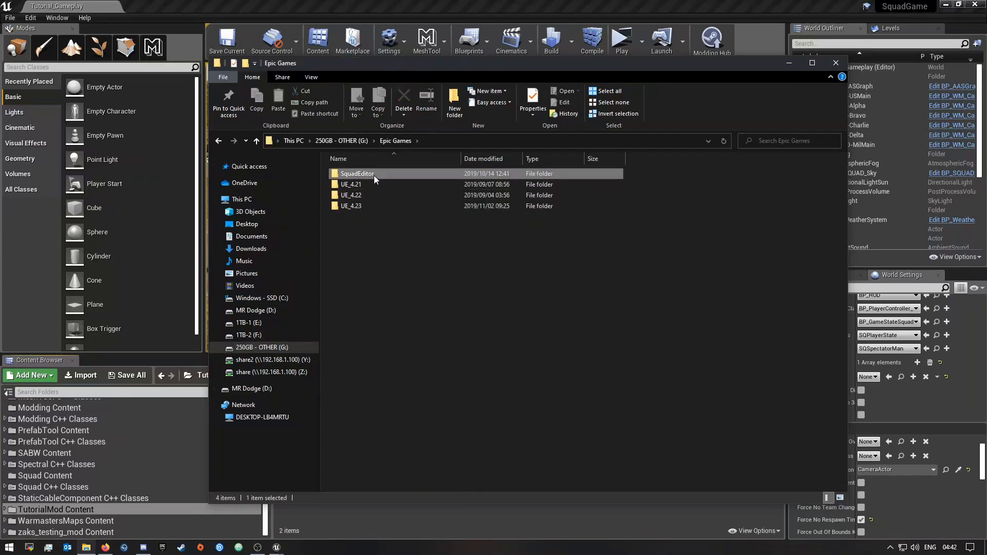
{"action": "double_click", "coordinate": [357, 173]}
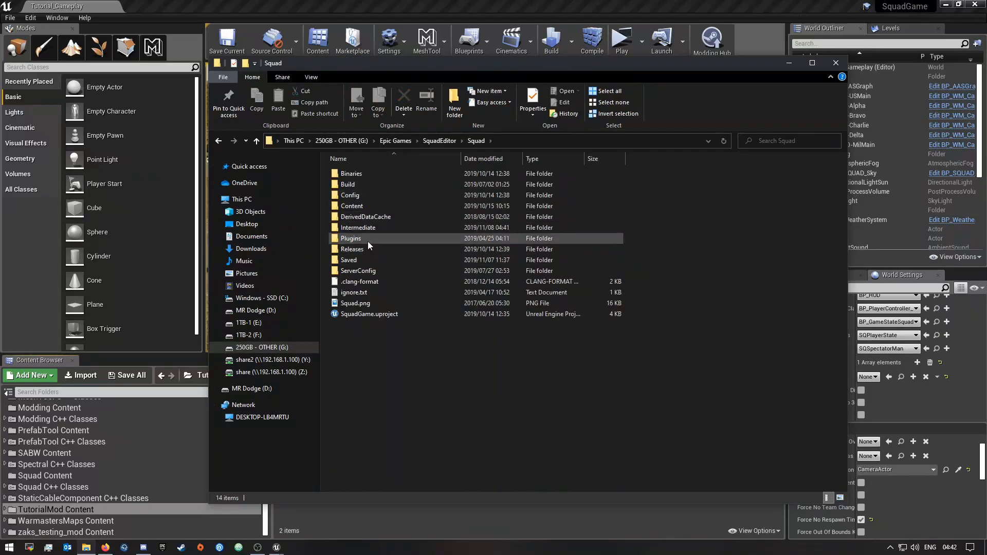
{"action": "double_click", "coordinate": [352, 237]}
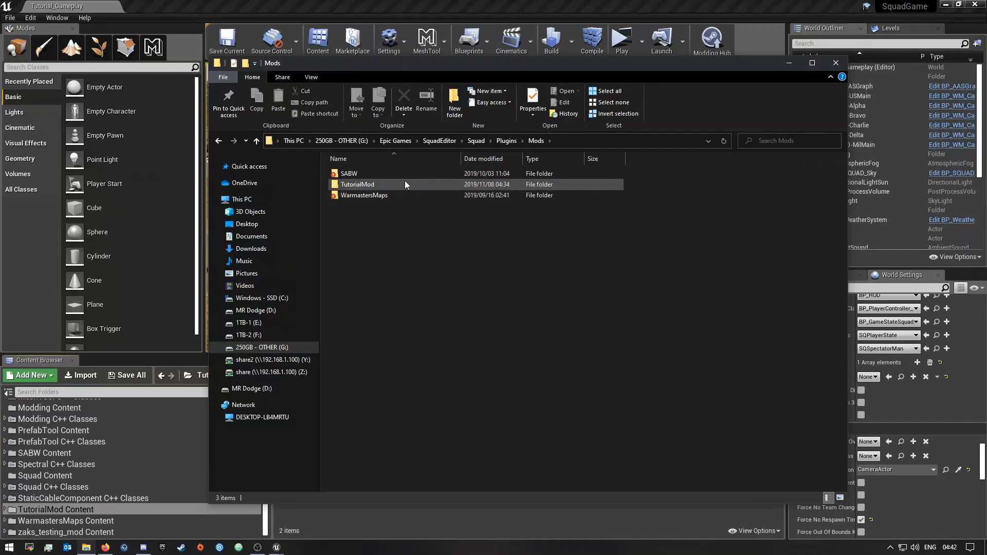
{"action": "double_click", "coordinate": [357, 184]}
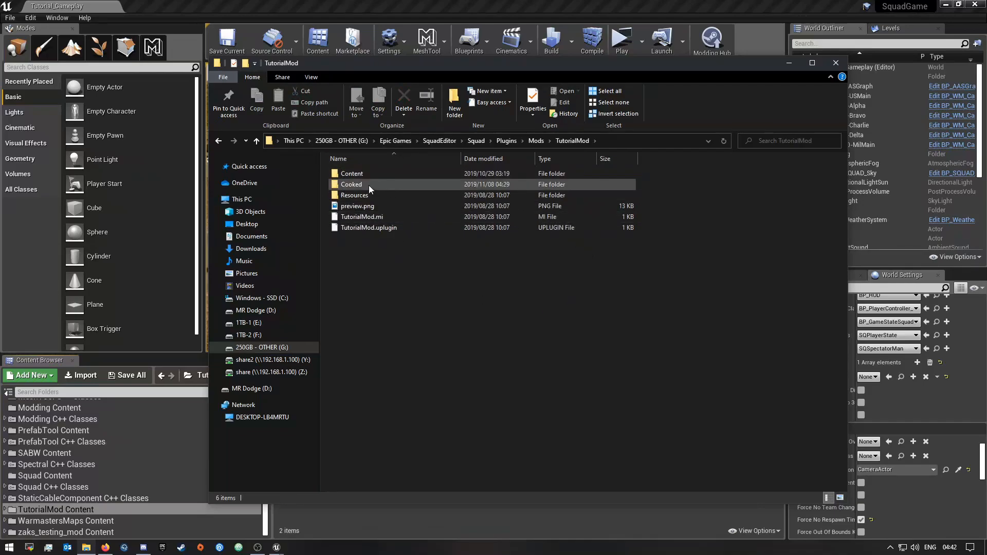
{"action": "double_click", "coordinate": [352, 184]}
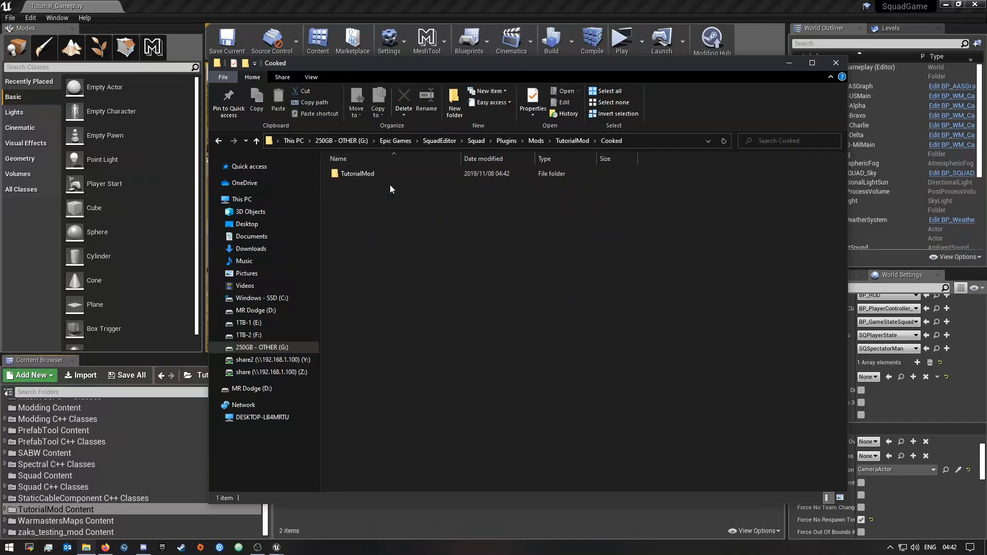
Step: Inspect the LinuxNoEditor .pak files under Cooked\TutorialMod\Content\Paks, then close Explorer
{"action": "left_click", "coordinate": [357, 173]}
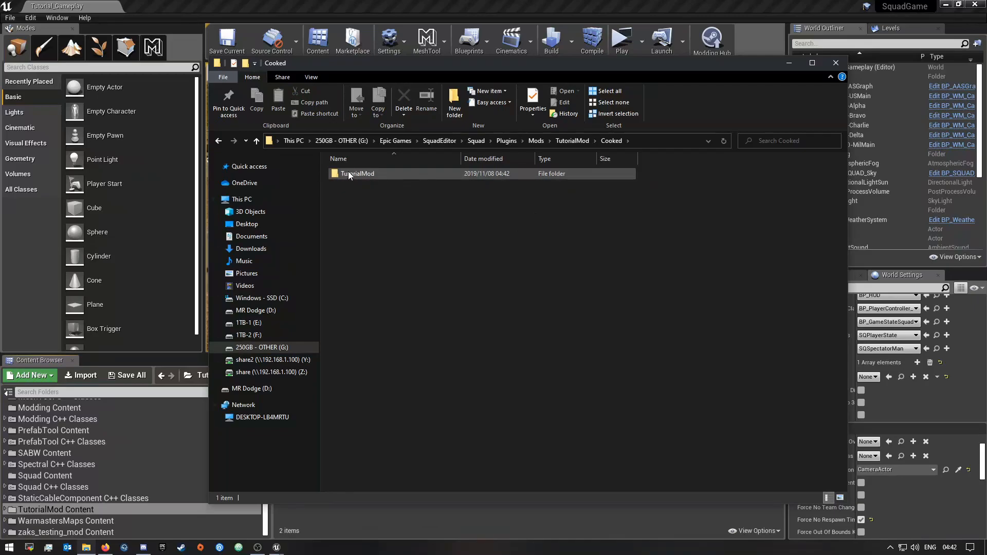
{"action": "double_click", "coordinate": [358, 173]}
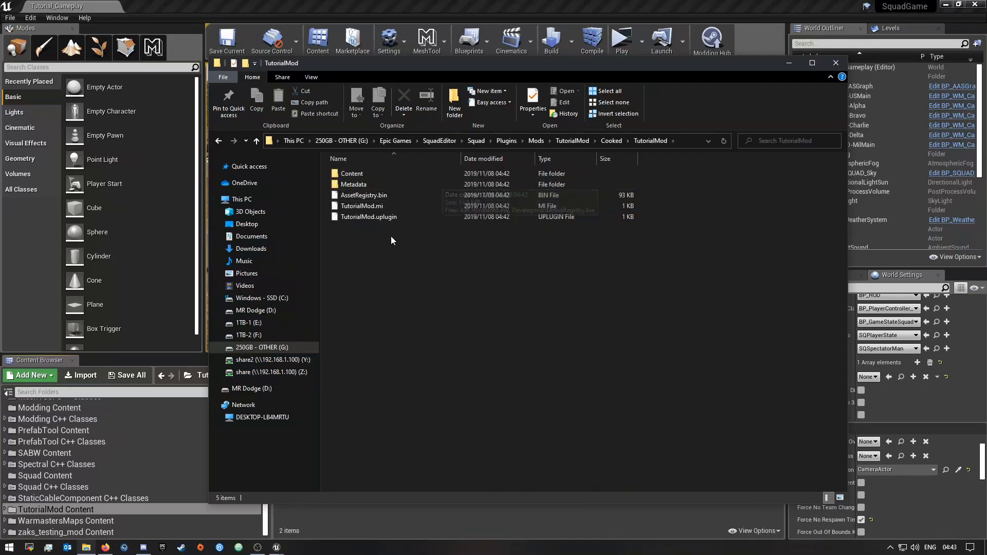
{"action": "left_click", "coordinate": [352, 184]}
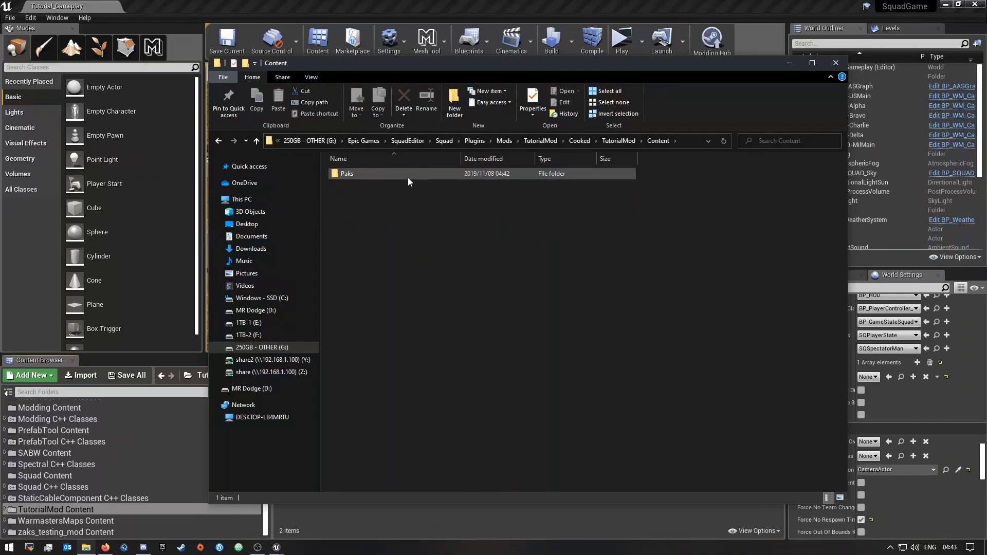
{"action": "double_click", "coordinate": [346, 173]}
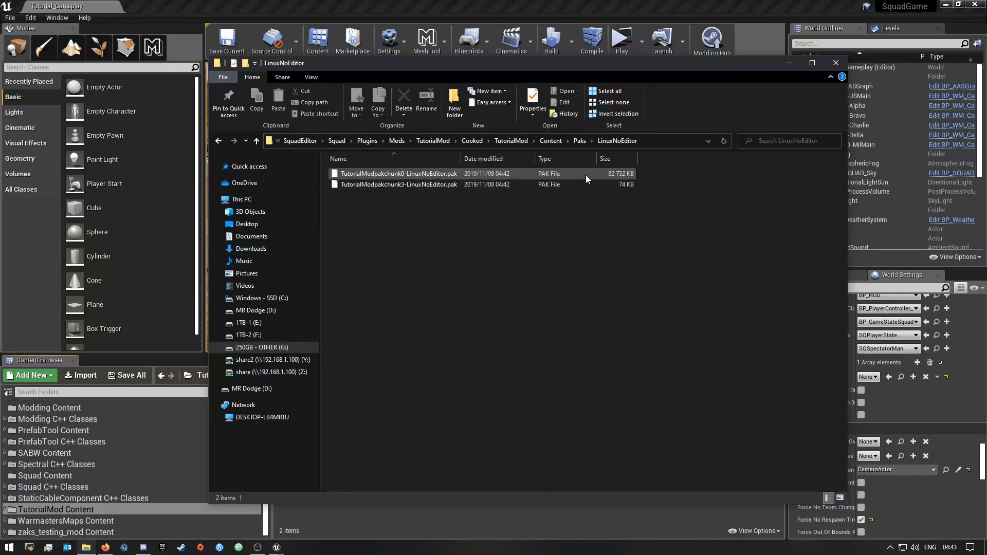
{"action": "left_click", "coordinate": [476, 210]}
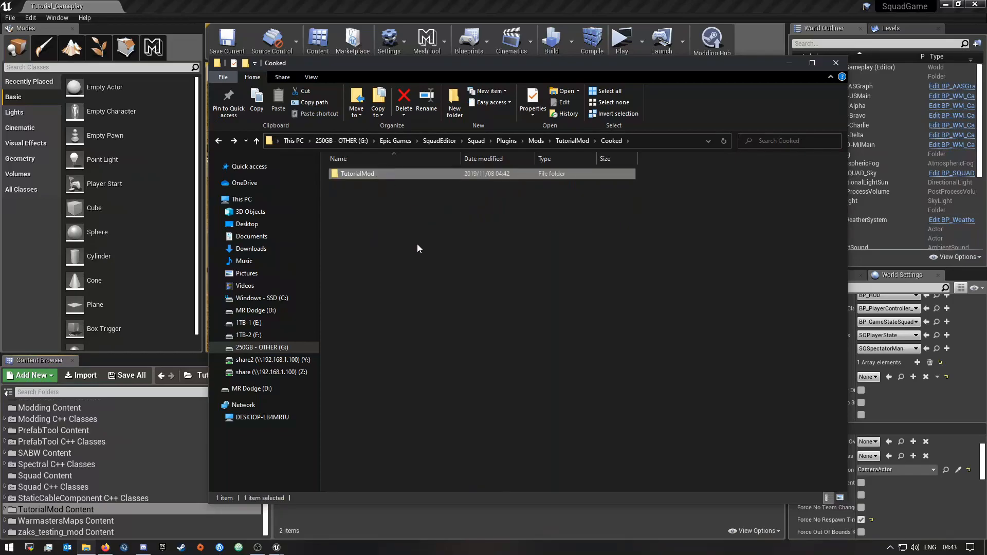
{"action": "left_click", "coordinate": [572, 140]}
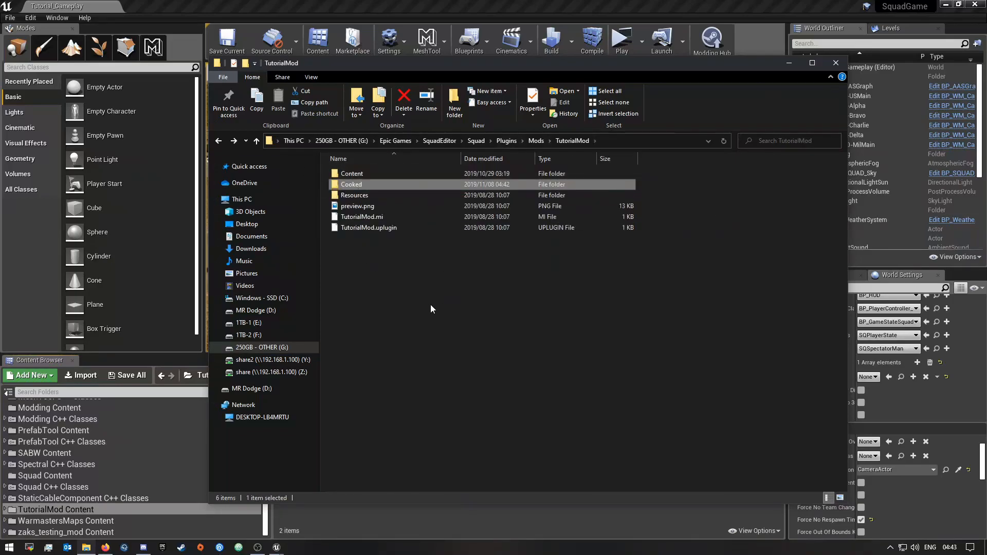
{"action": "mouse_move", "coordinate": [480, 296]}
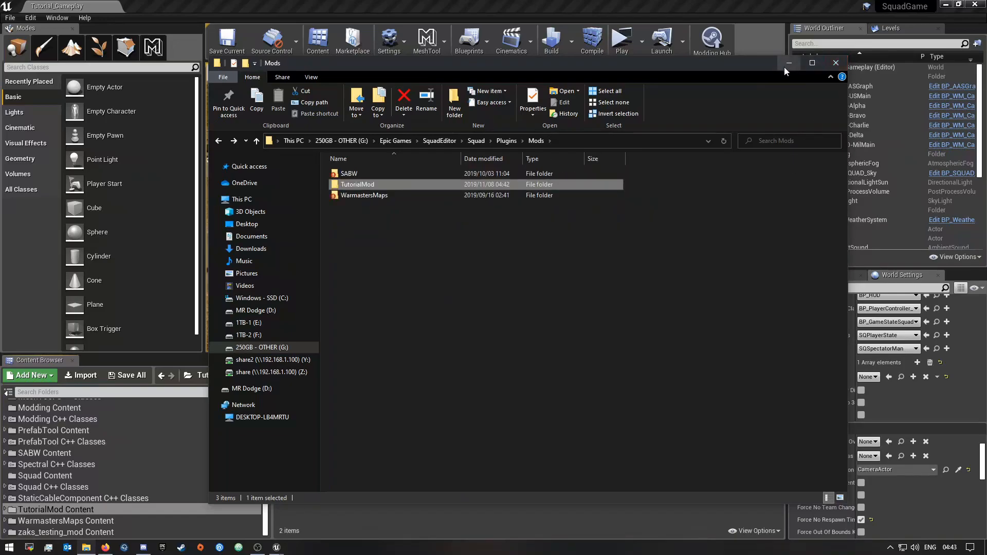
{"action": "left_click", "coordinate": [834, 63]}
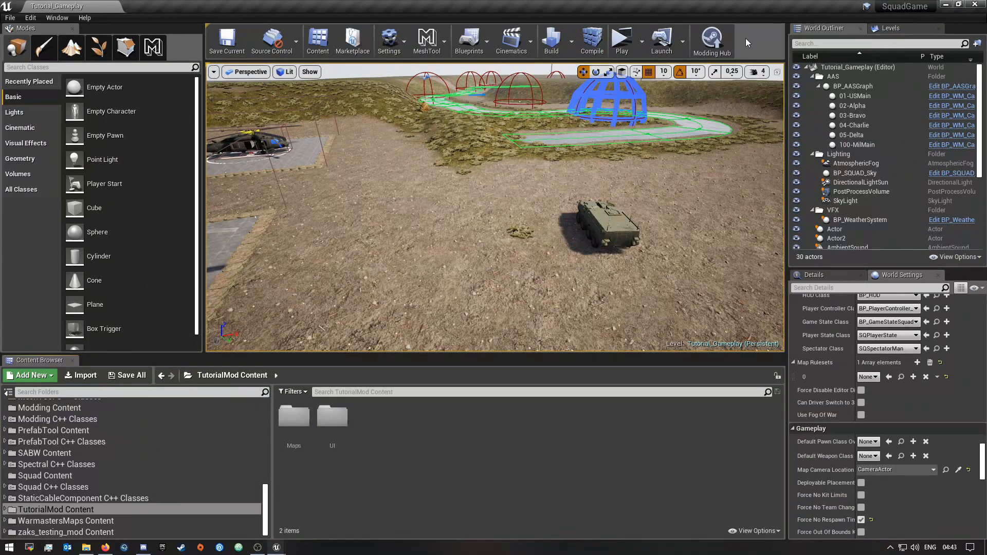
Step: Enter 'TutorialMod First Upload v1.0' as the changelog on the Modding Hub sharing page
{"action": "left_click", "coordinate": [711, 40]}
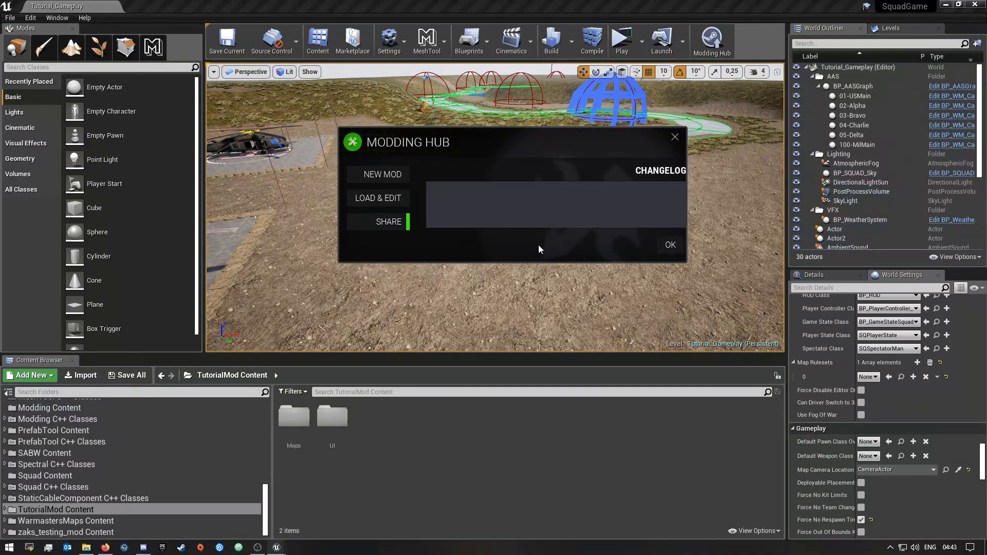
{"action": "left_click", "coordinate": [456, 189]}
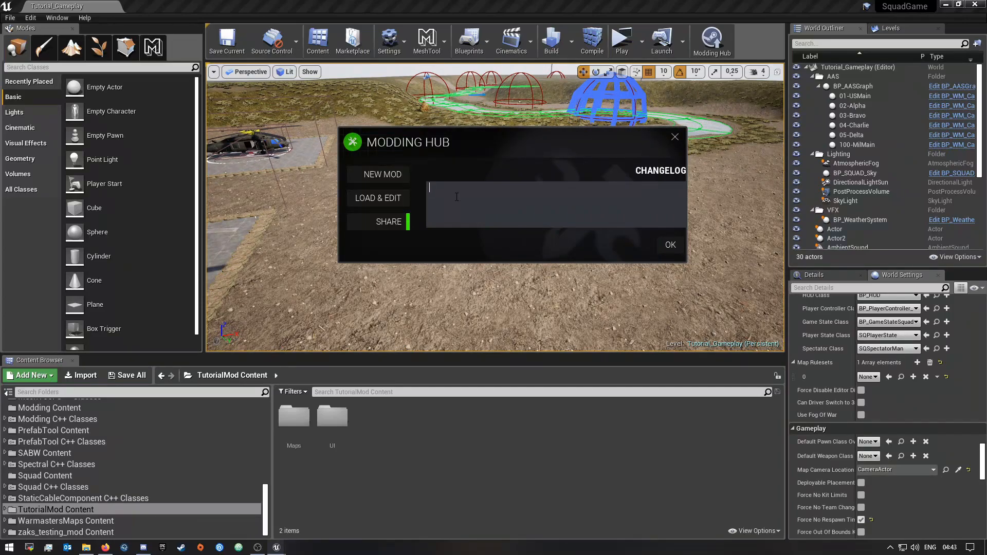
{"action": "type", "text": "f"}
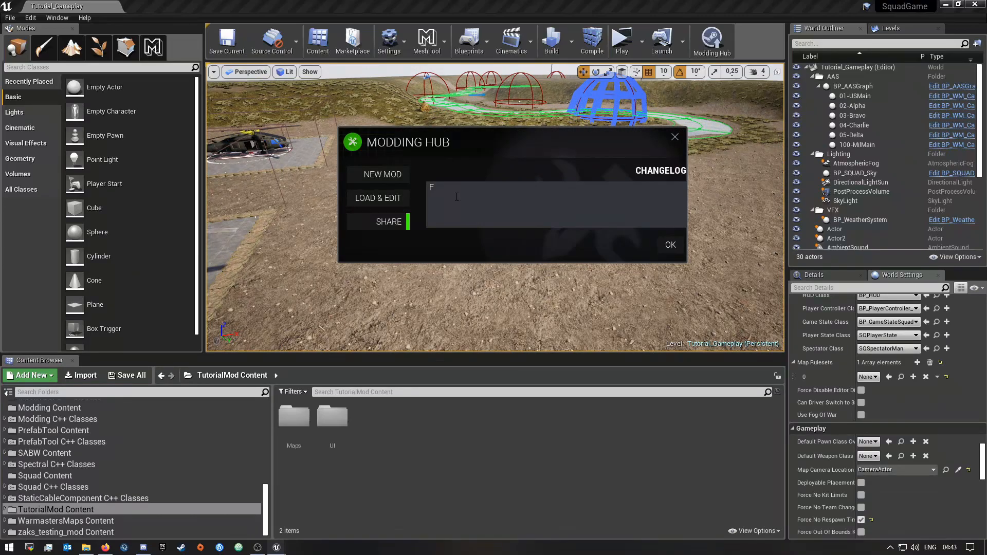
{"action": "key", "text": "BackSpace"}
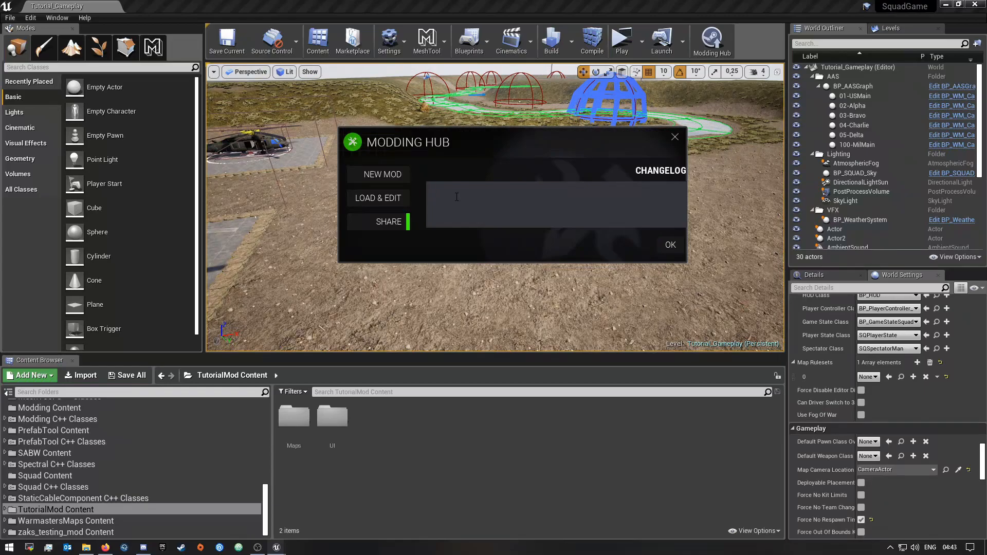
{"action": "type", "text": "TutorialMod V"}
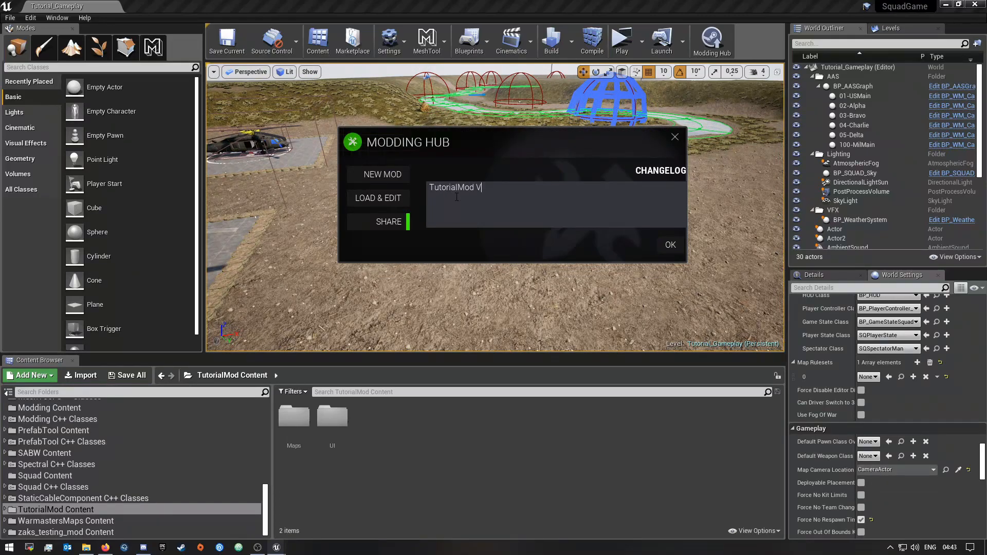
{"action": "type", "text": "e"}
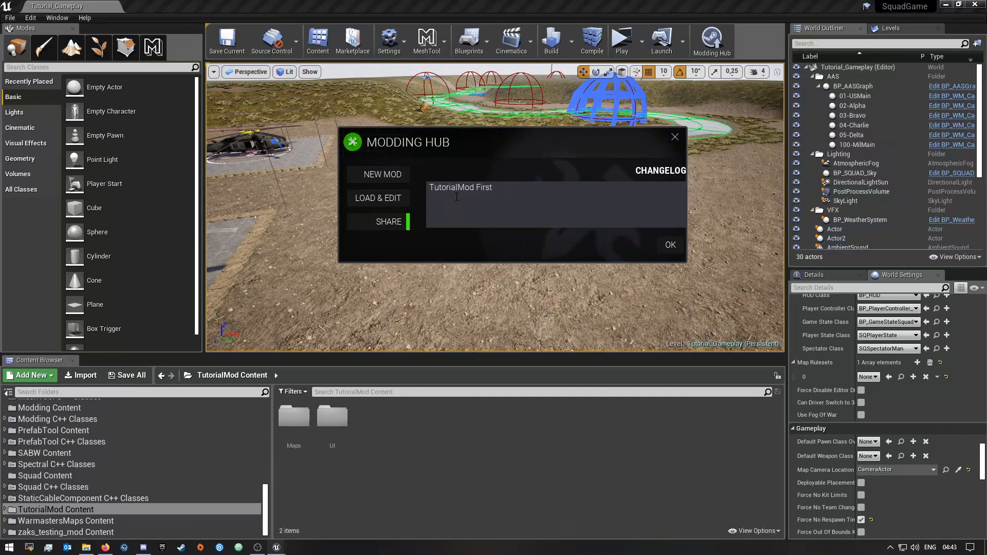
{"action": "type", "text": "Upload"}
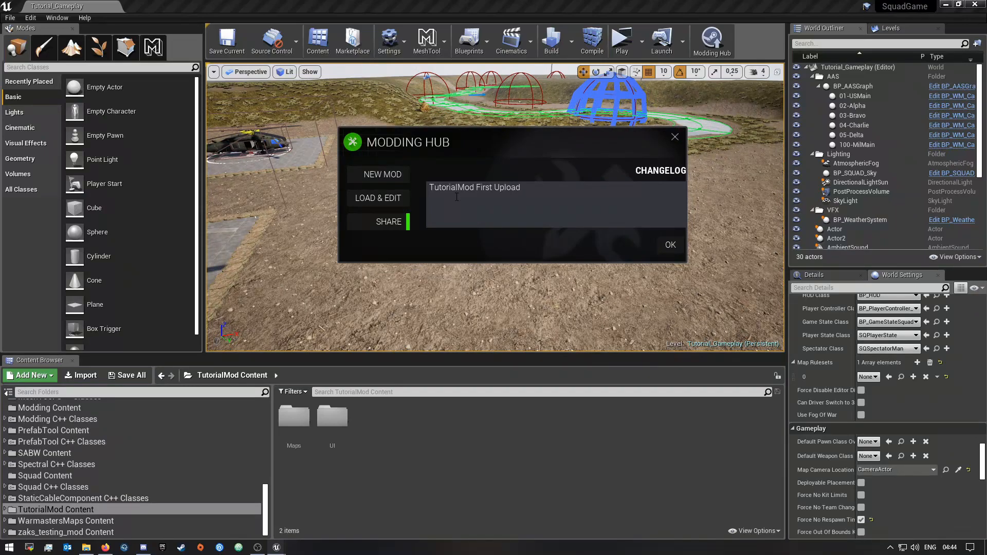
{"action": "type", "text": "v"}
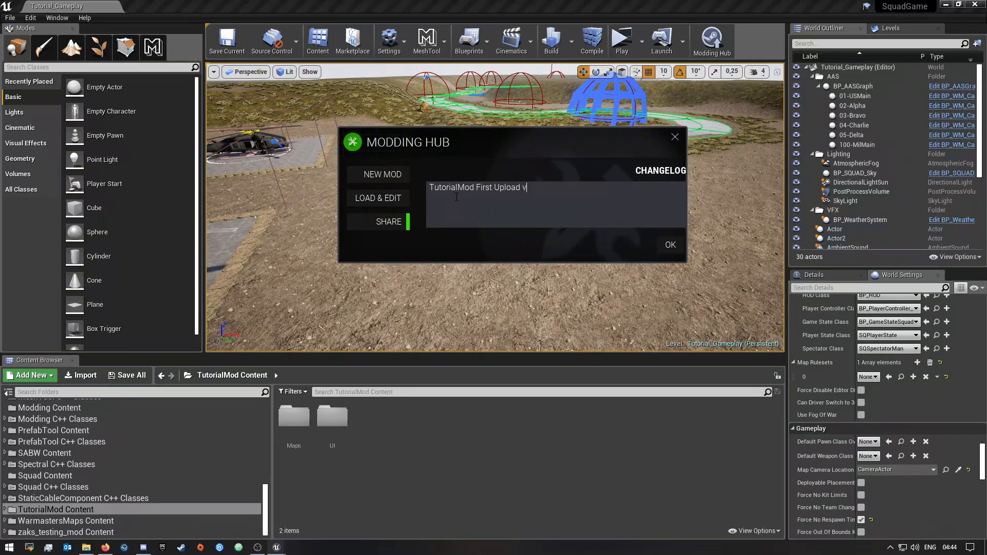
{"action": "type", "text": "1.0"}
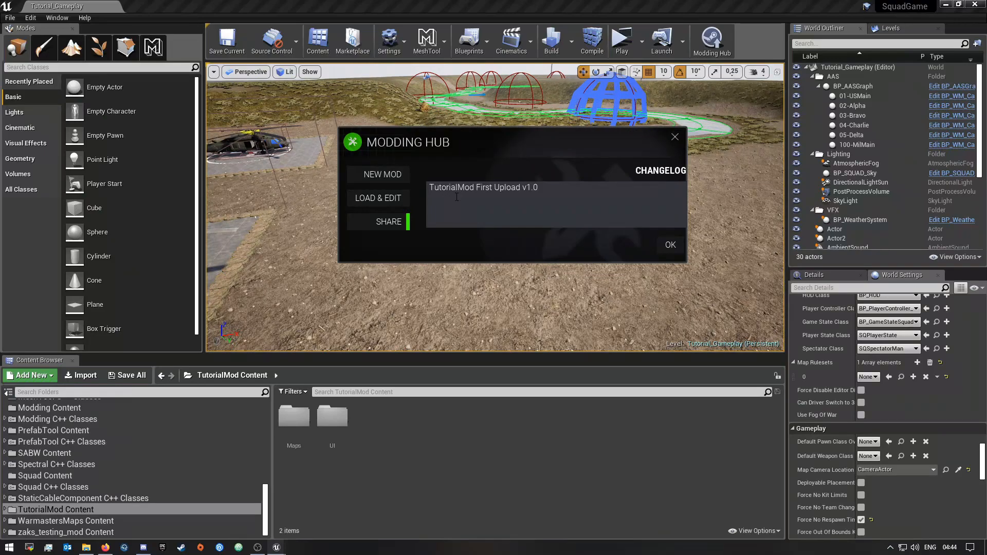
{"action": "mouse_move", "coordinate": [398, 155]}
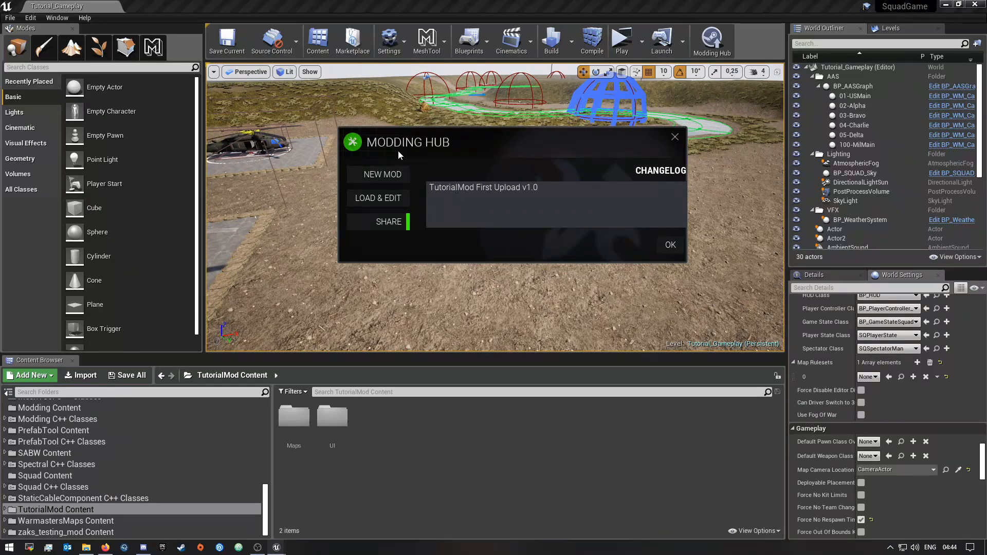
{"action": "double_click", "coordinate": [483, 187]}
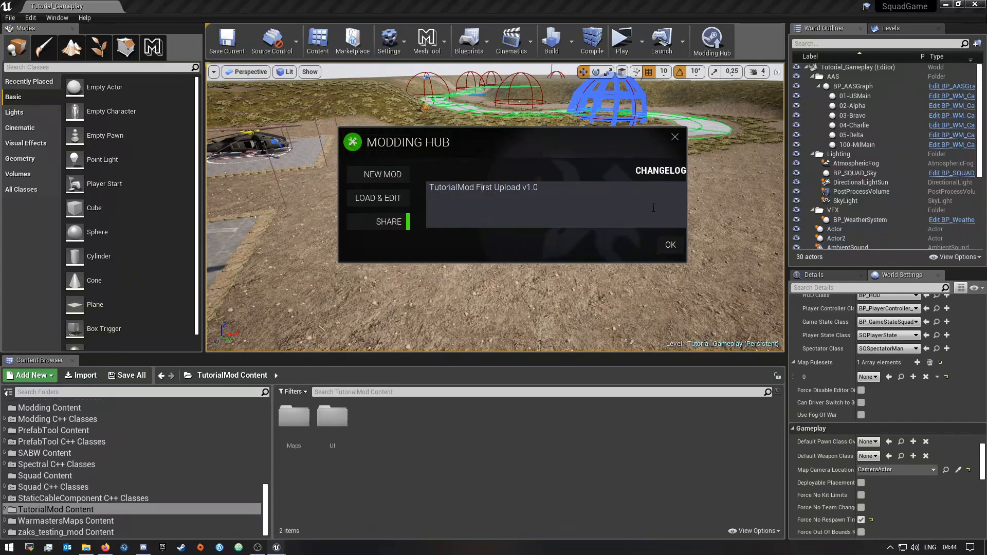
{"action": "mouse_move", "coordinate": [608, 218]}
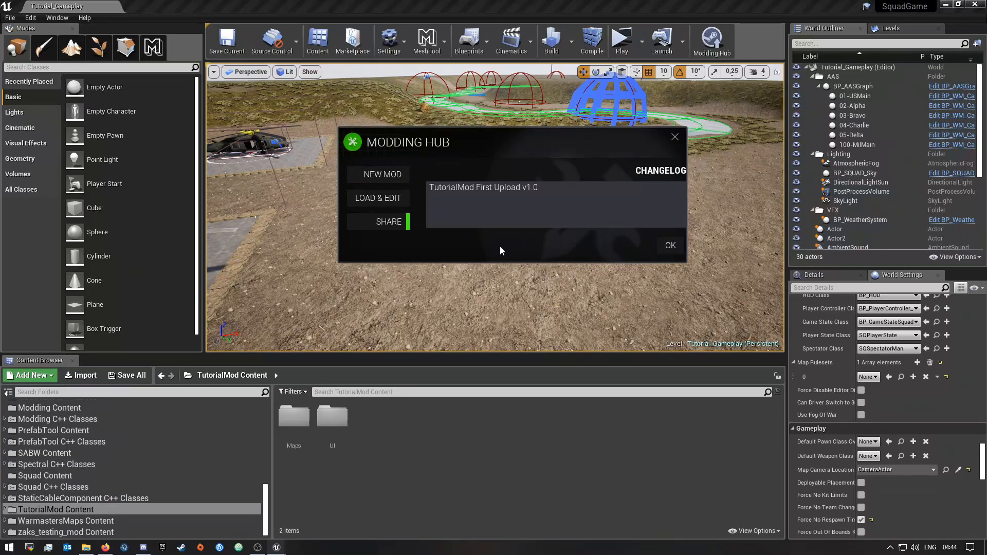
Step: Submit the changelog so Modding Hub starts preparing and uploading TutorialMod
{"action": "left_click", "coordinate": [387, 221]}
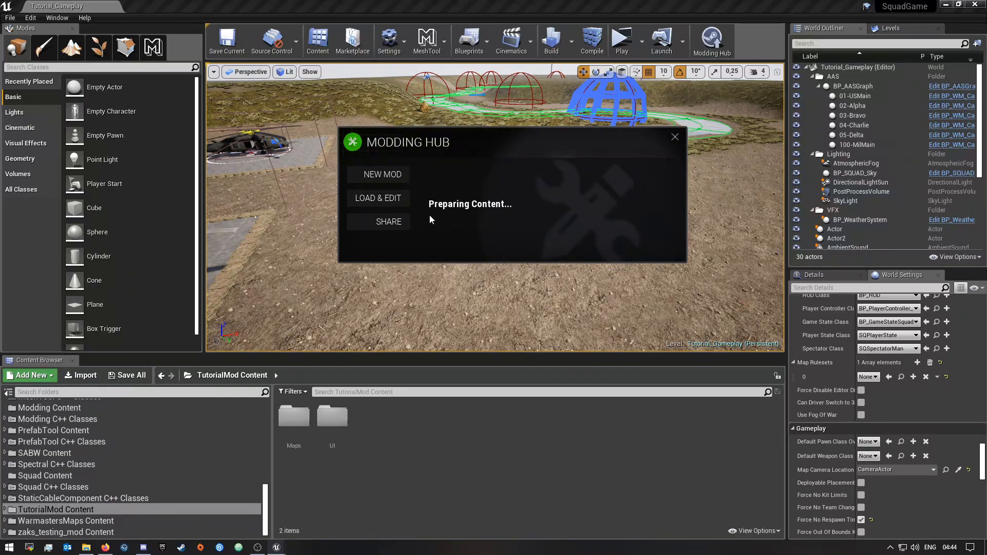
{"action": "mouse_move", "coordinate": [592, 211]}
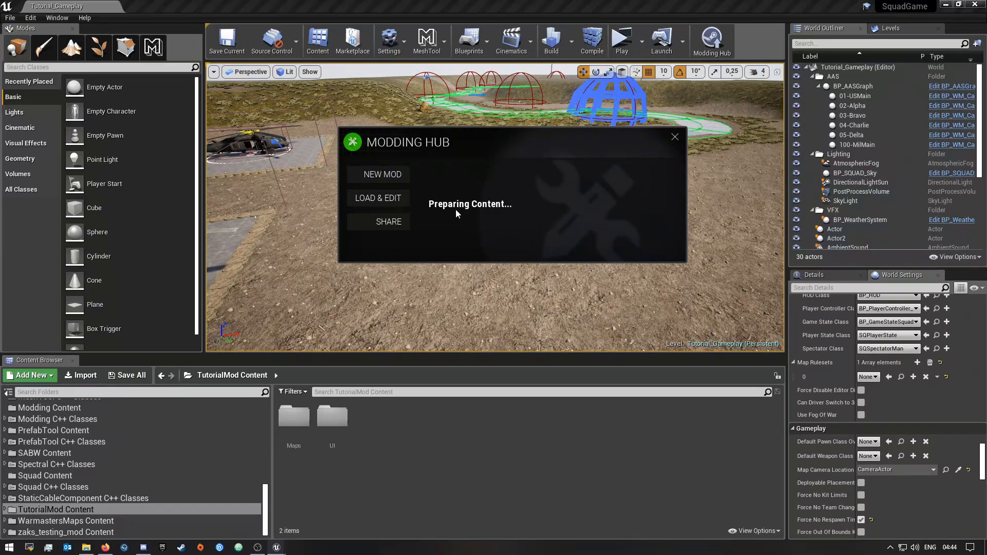
{"action": "mouse_move", "coordinate": [495, 216]}
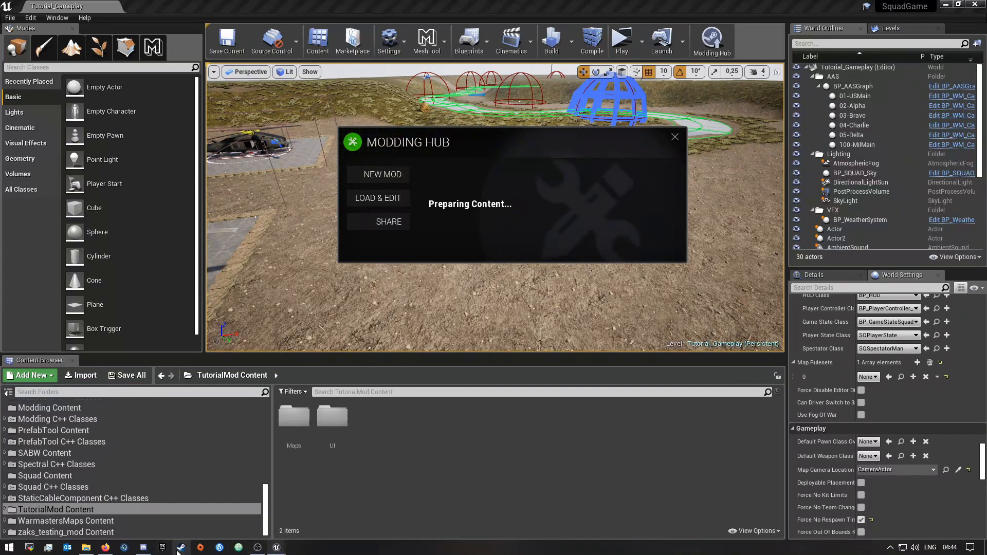
{"action": "mouse_move", "coordinate": [467, 411]}
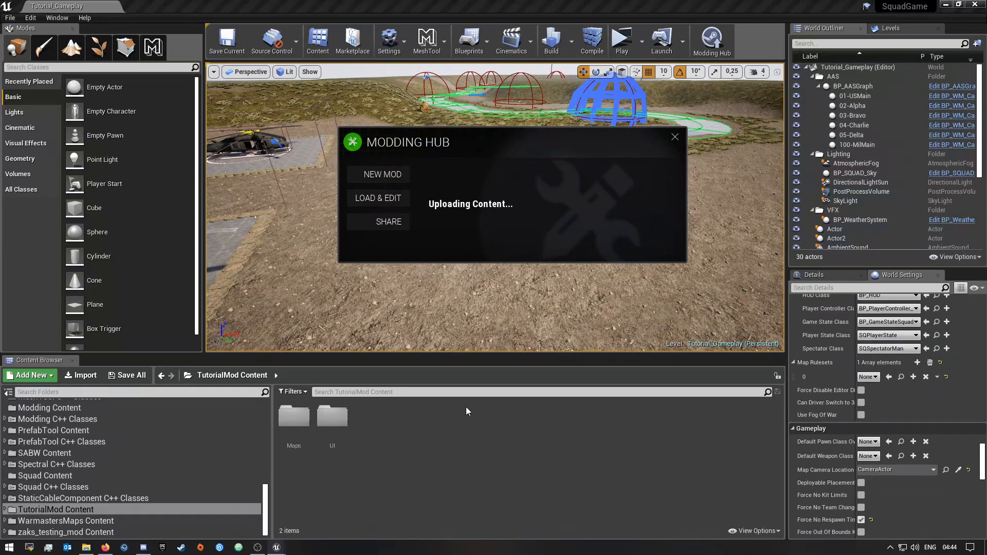
{"action": "mouse_move", "coordinate": [444, 214]}
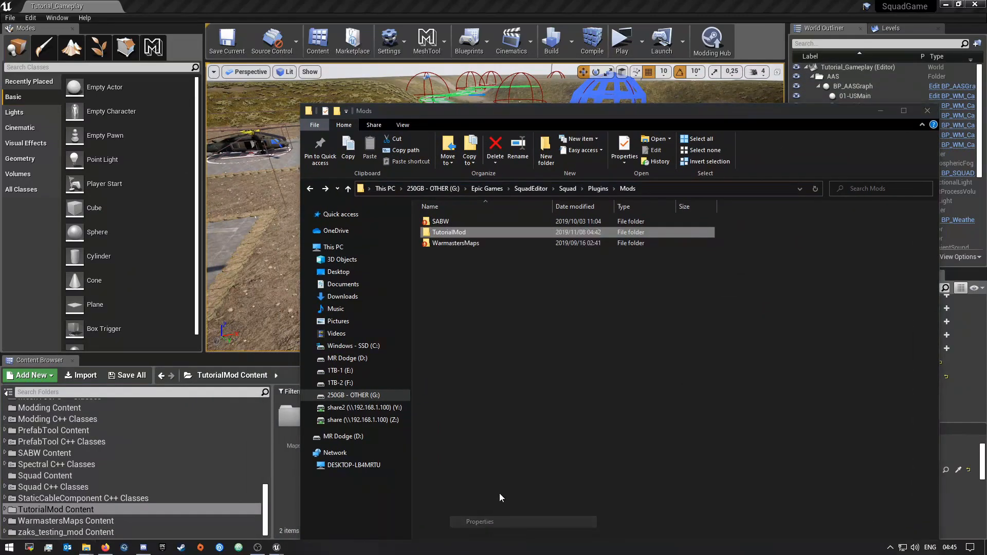
Step: Check the cooked TutorialMod folder's properties: 200 MB across 48 files
{"action": "left_click", "coordinate": [624, 150]}
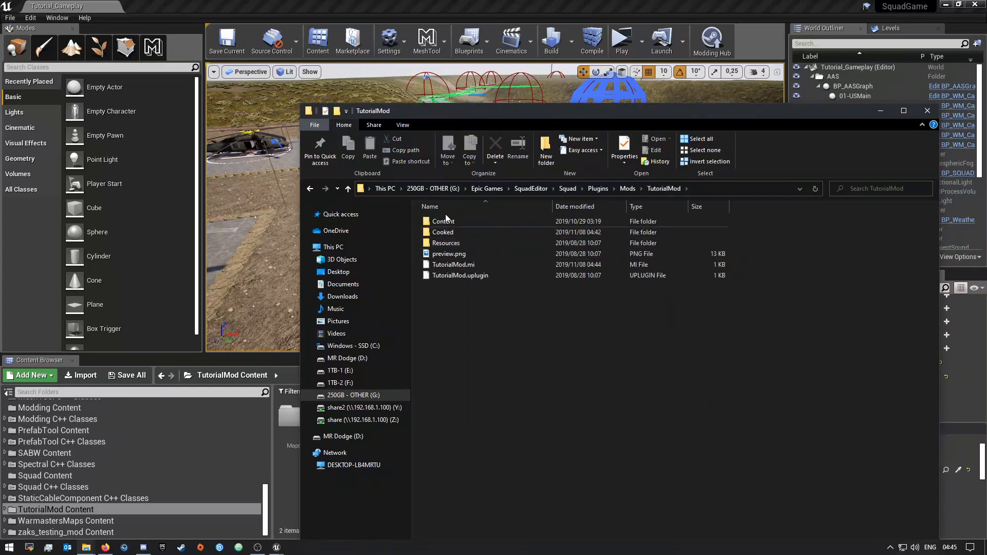
{"action": "right_click", "coordinate": [448, 221]}
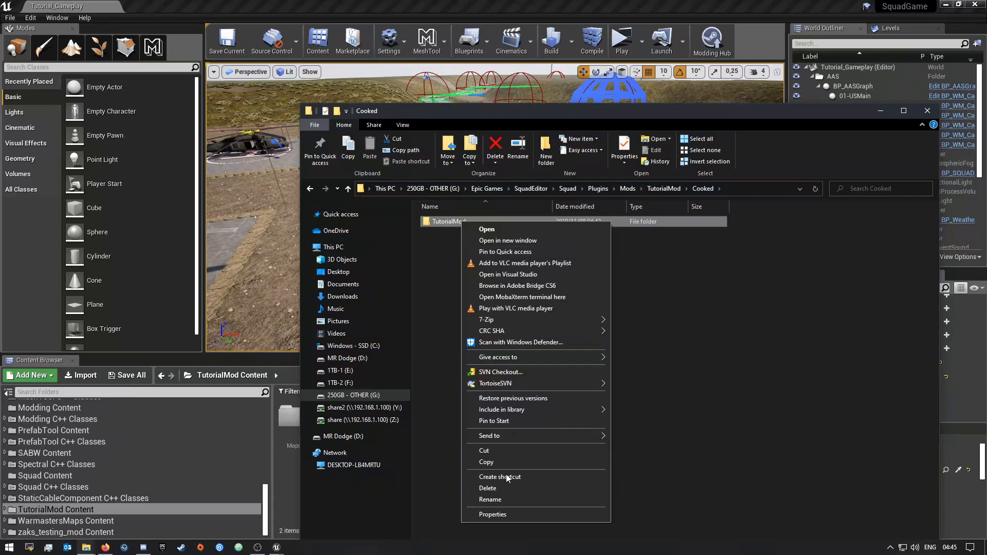
{"action": "left_click", "coordinate": [492, 514]}
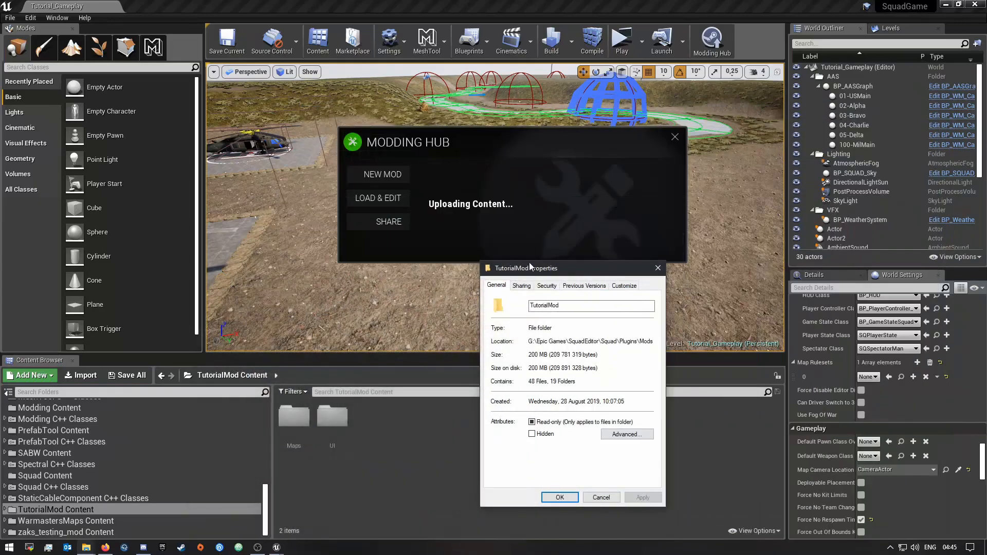
{"action": "left_click", "coordinate": [558, 497]}
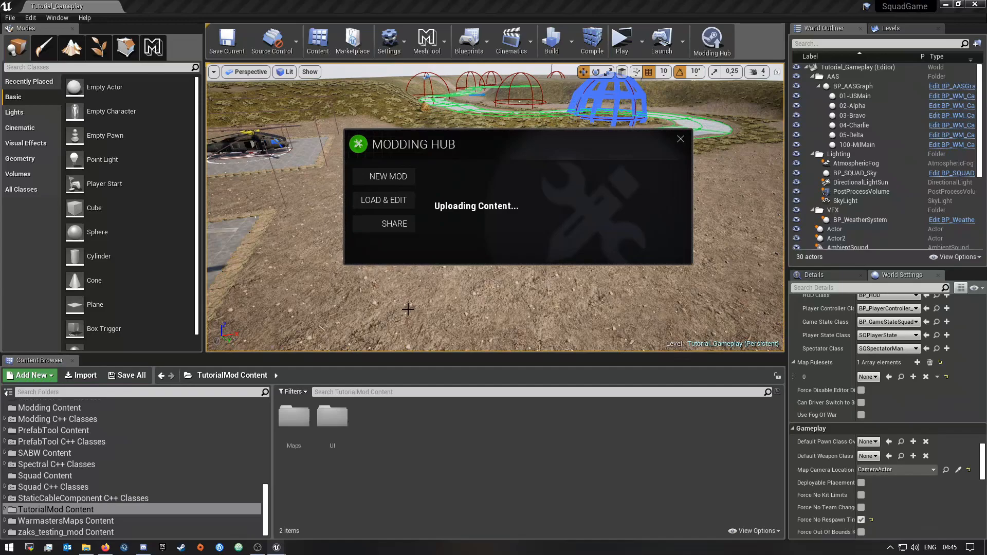
{"action": "mouse_move", "coordinate": [456, 407]}
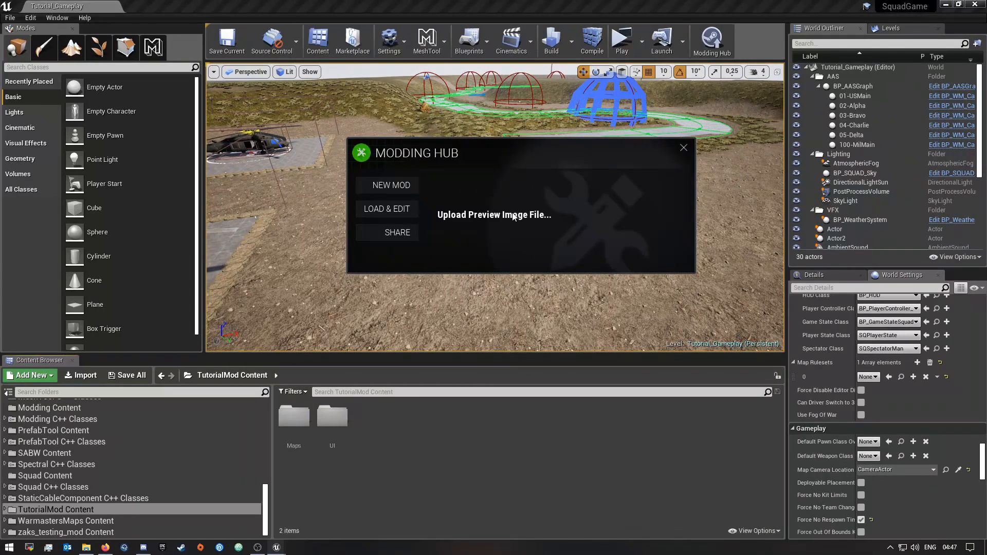
{"action": "mouse_move", "coordinate": [503, 244]}
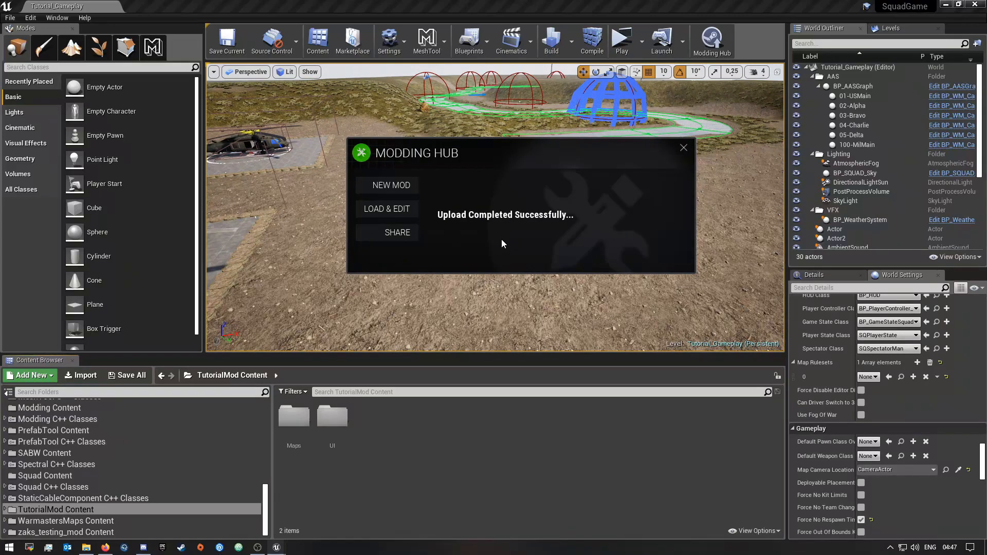
{"action": "mouse_move", "coordinate": [522, 239]}
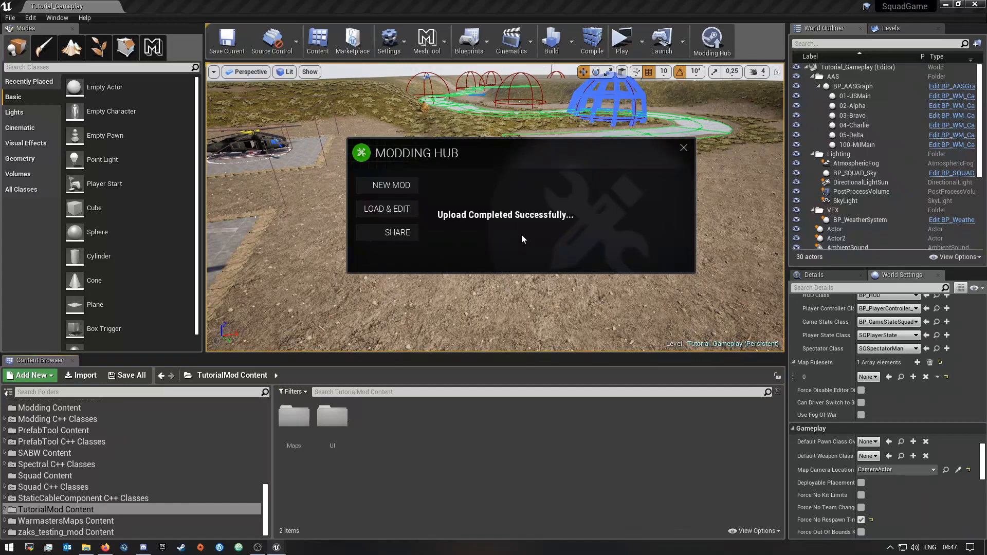
Step: Close the Modding Hub once it reports Upload Completed Successfully for TutorialMod
{"action": "left_click", "coordinate": [682, 147]}
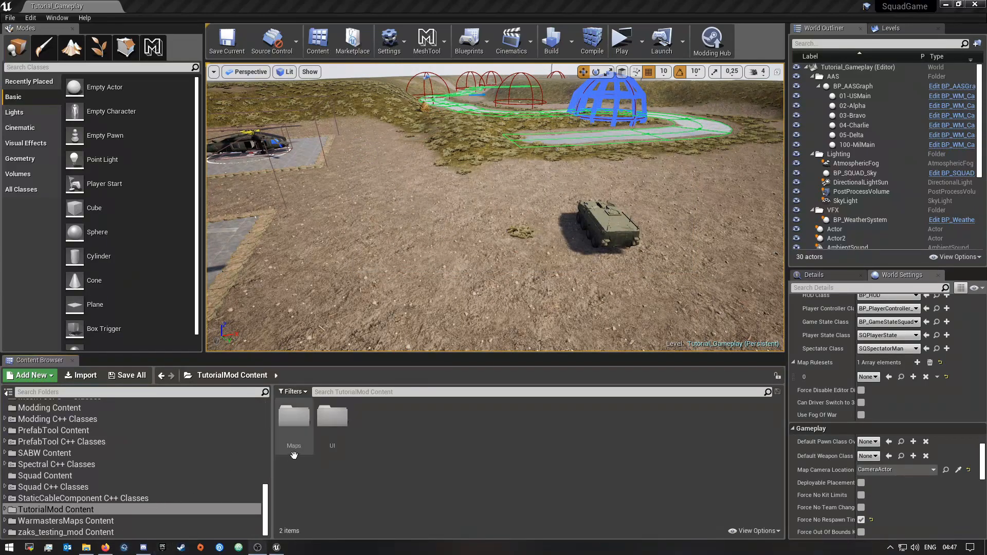
{"action": "mouse_move", "coordinate": [294, 418]}
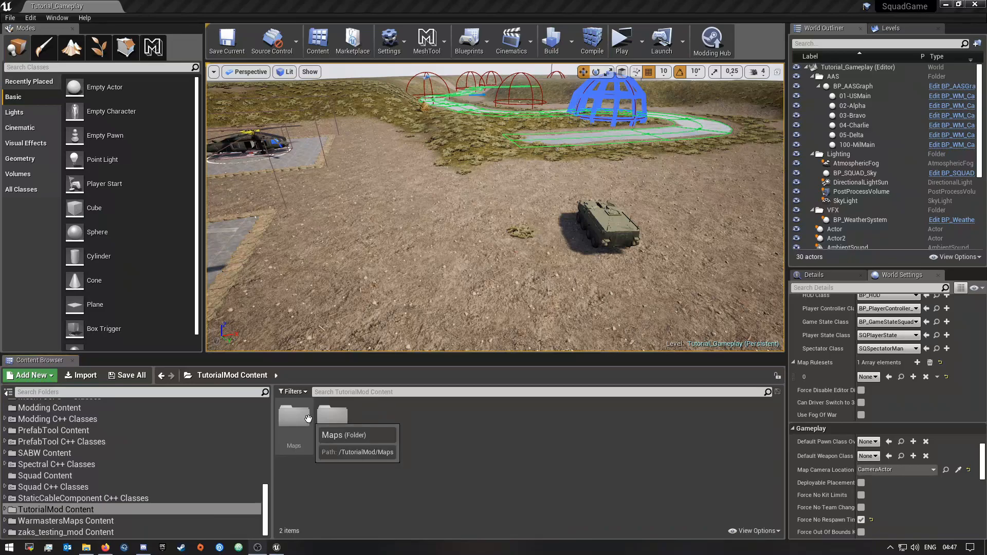
{"action": "mouse_move", "coordinate": [429, 444]}
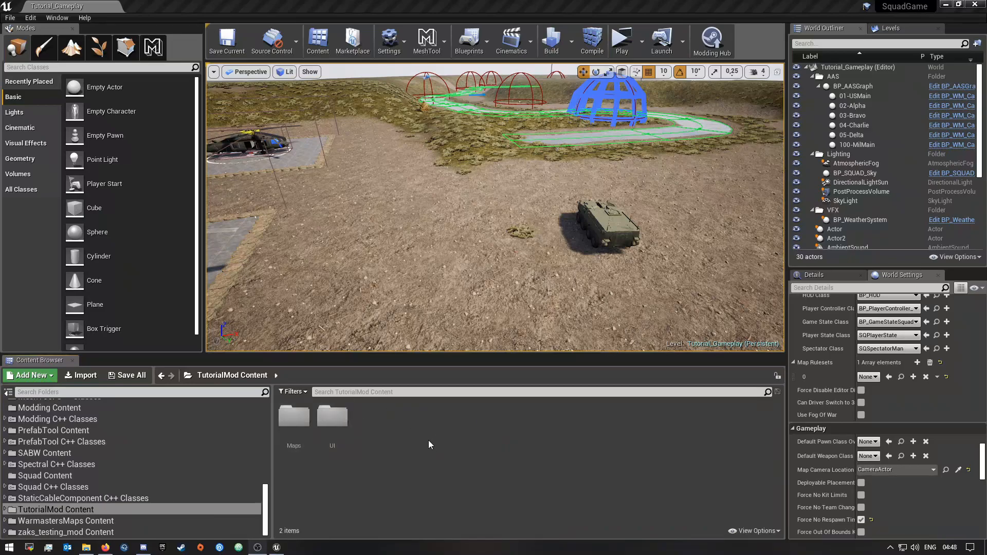
{"action": "mouse_move", "coordinate": [499, 413]}
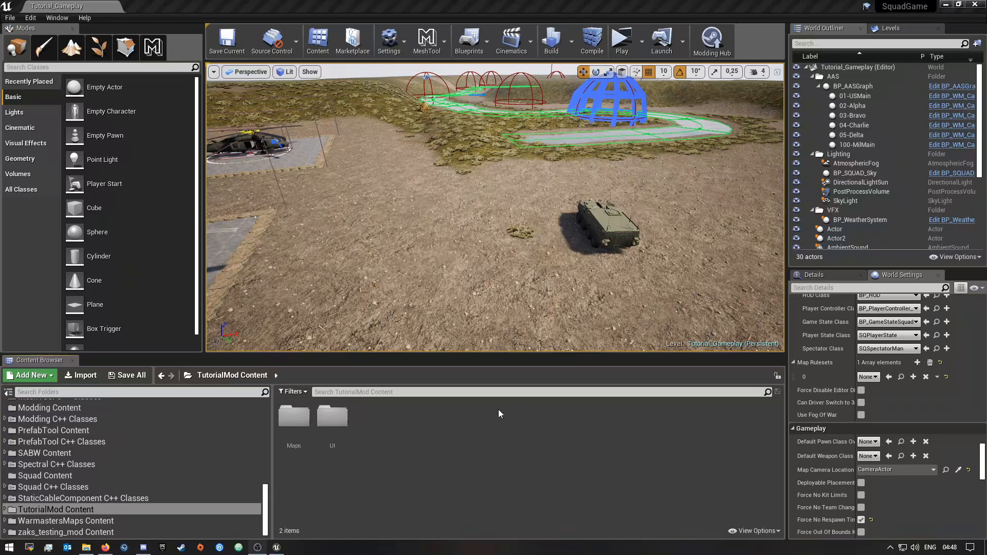
{"action": "mouse_move", "coordinate": [463, 461]}
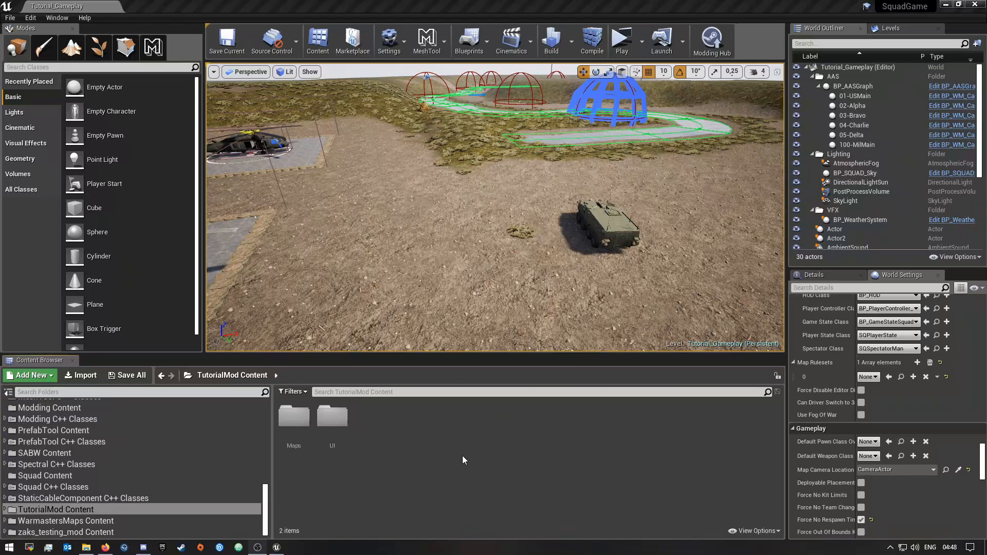
{"action": "mouse_move", "coordinate": [475, 441]}
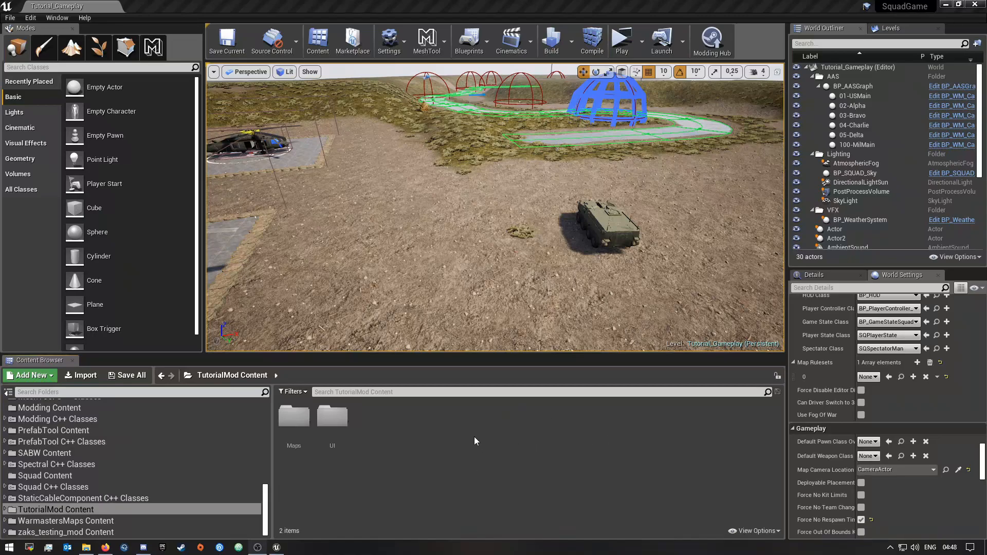
{"action": "mouse_move", "coordinate": [450, 443]}
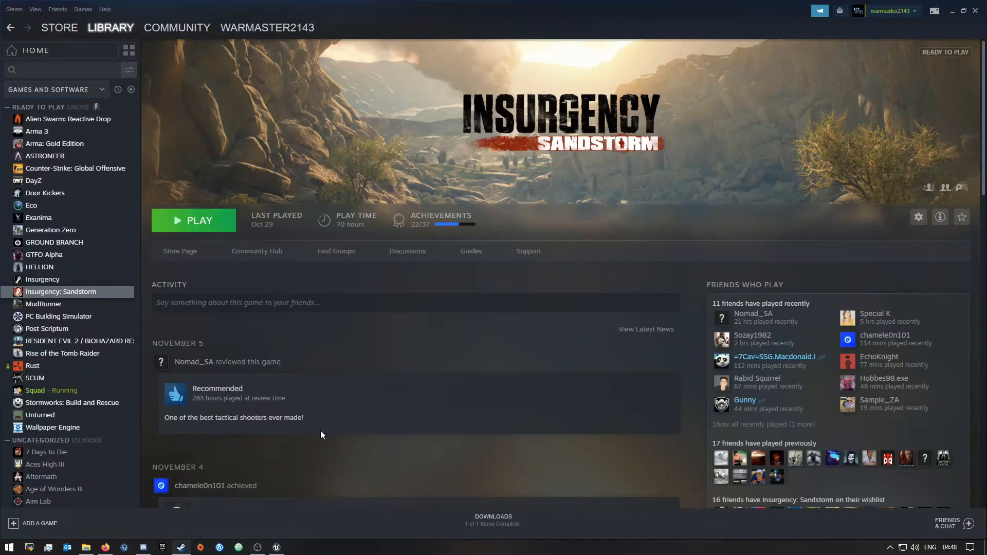
Step: Go to Squad's Steam Workshop and show Your Workshop Files listing TutorialMod and WarmastersMaps
{"action": "scroll", "scroll_direction": "down", "scroll_amount": 3}
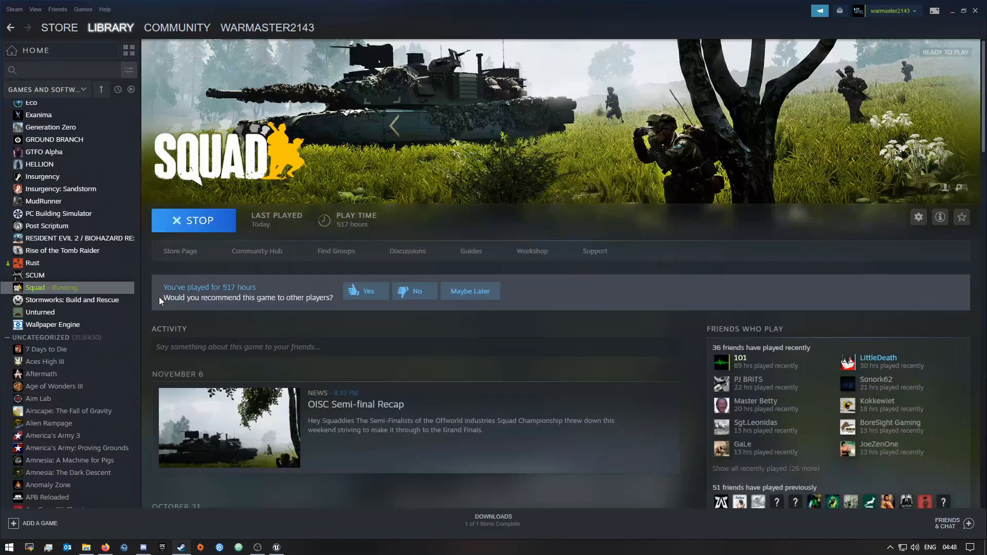
{"action": "mouse_move", "coordinate": [531, 251]}
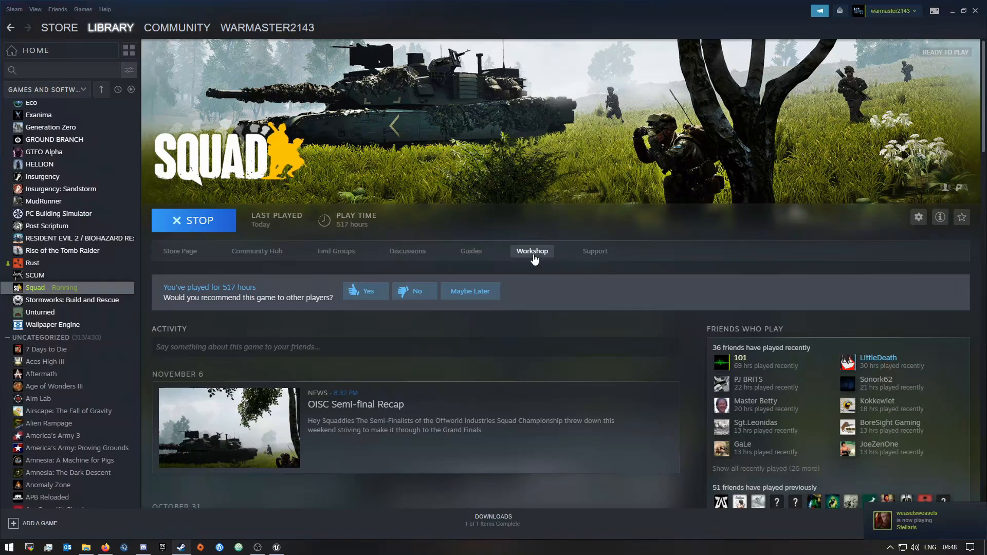
{"action": "left_click", "coordinate": [177, 26]}
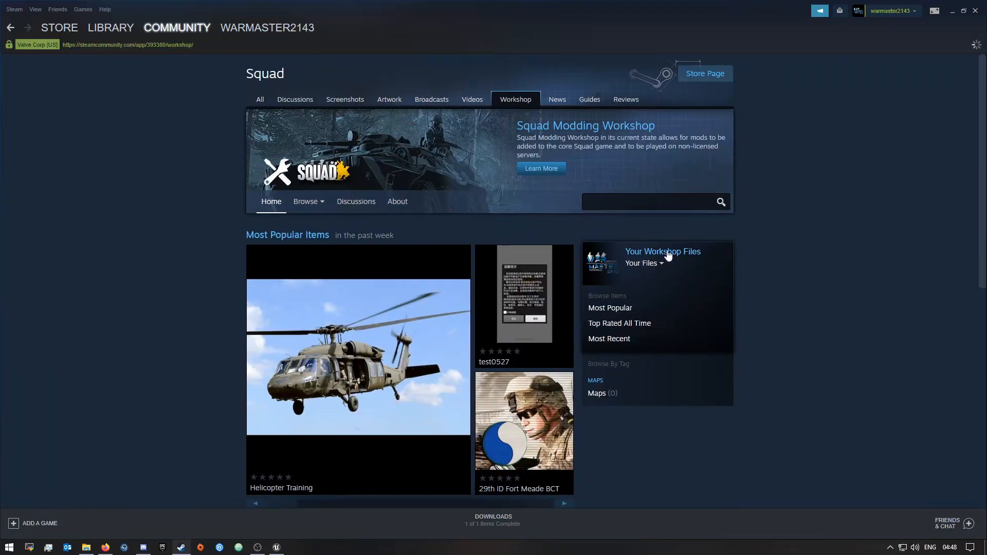
{"action": "left_click", "coordinate": [662, 251]}
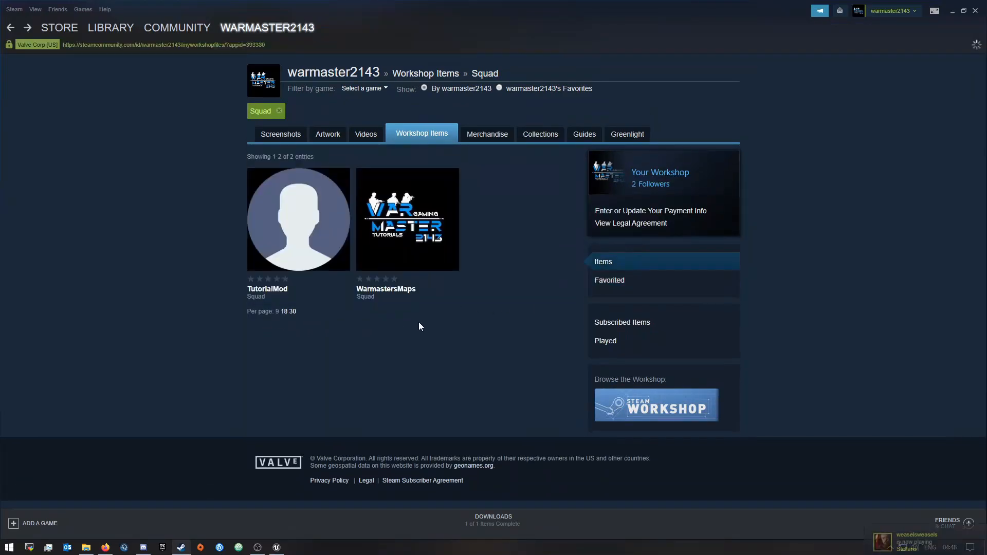
{"action": "mouse_move", "coordinate": [276, 192]}
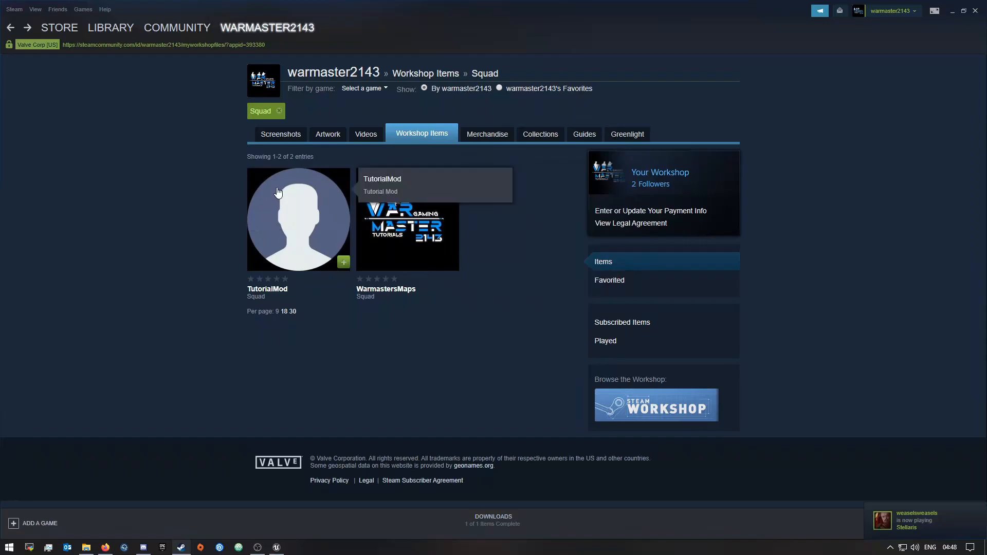
{"action": "mouse_move", "coordinate": [293, 223]}
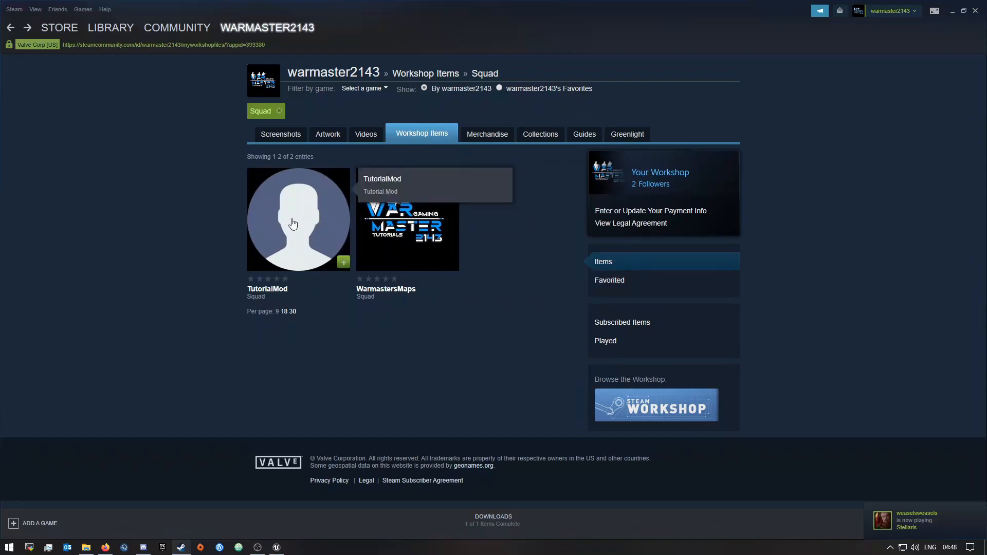
Step: Open the TutorialMod workshop item and view its Change Notes showing 'TutorialMod First Upload v1.0'
{"action": "left_click", "coordinate": [298, 219]}
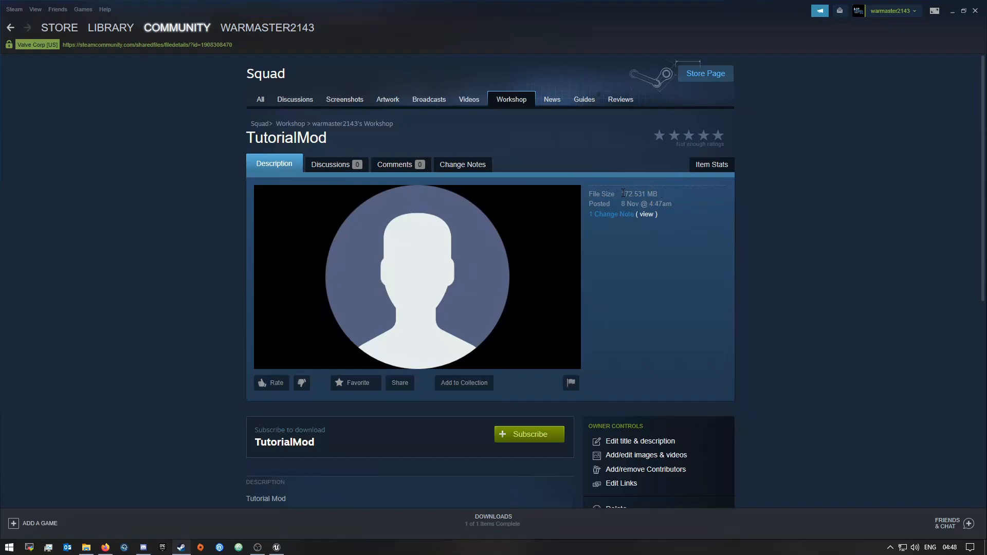
{"action": "scroll", "scroll_direction": "down", "scroll_amount": 3}
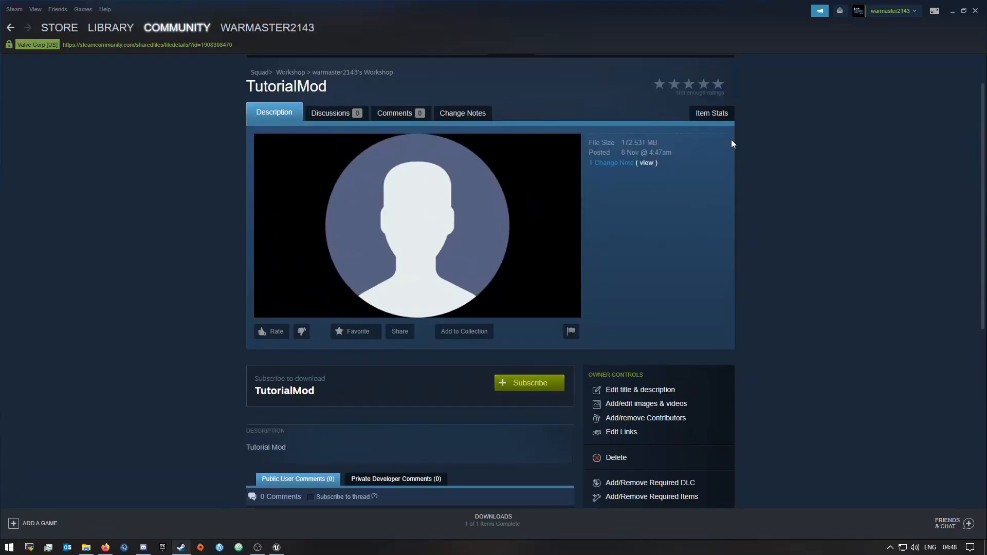
{"action": "mouse_move", "coordinate": [376, 141]}
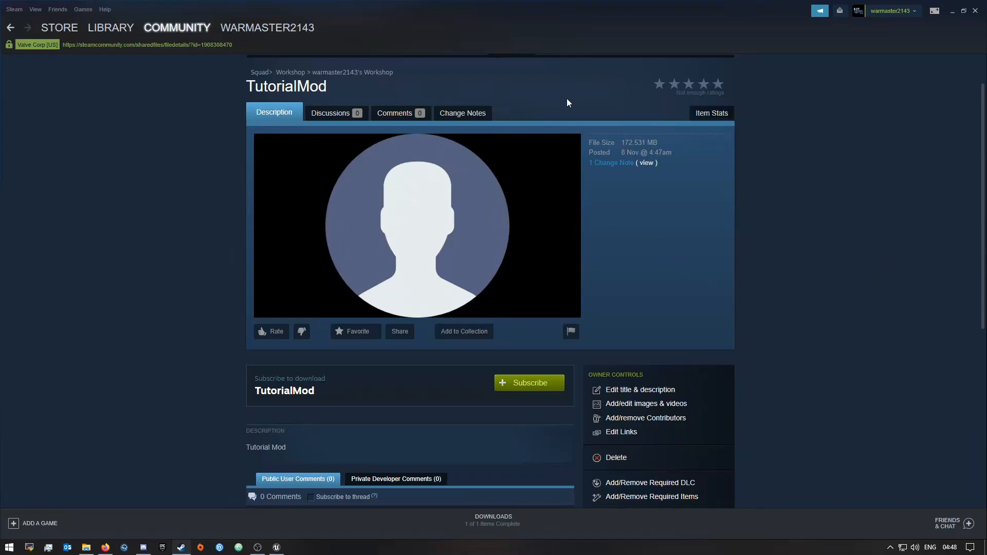
{"action": "mouse_move", "coordinate": [524, 227]}
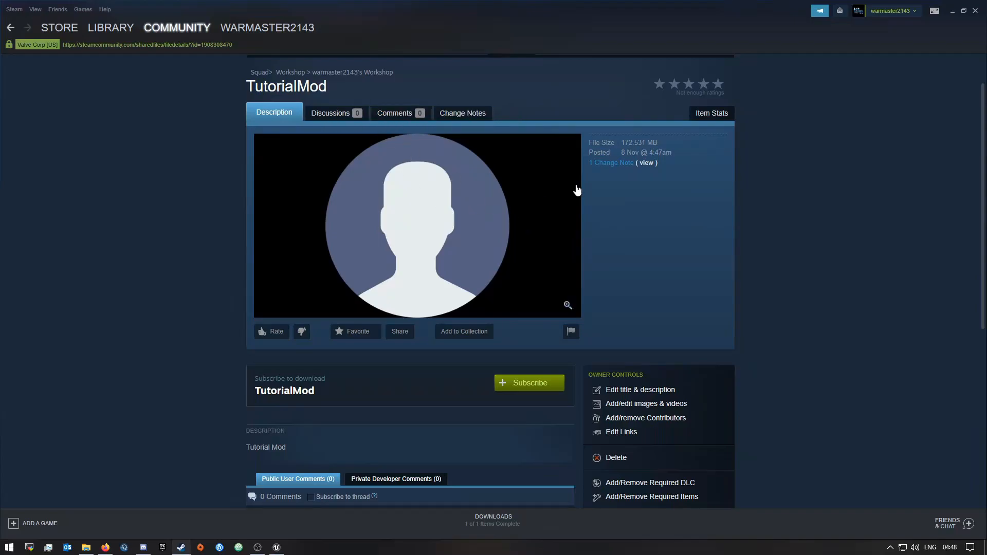
{"action": "left_click", "coordinate": [461, 113]}
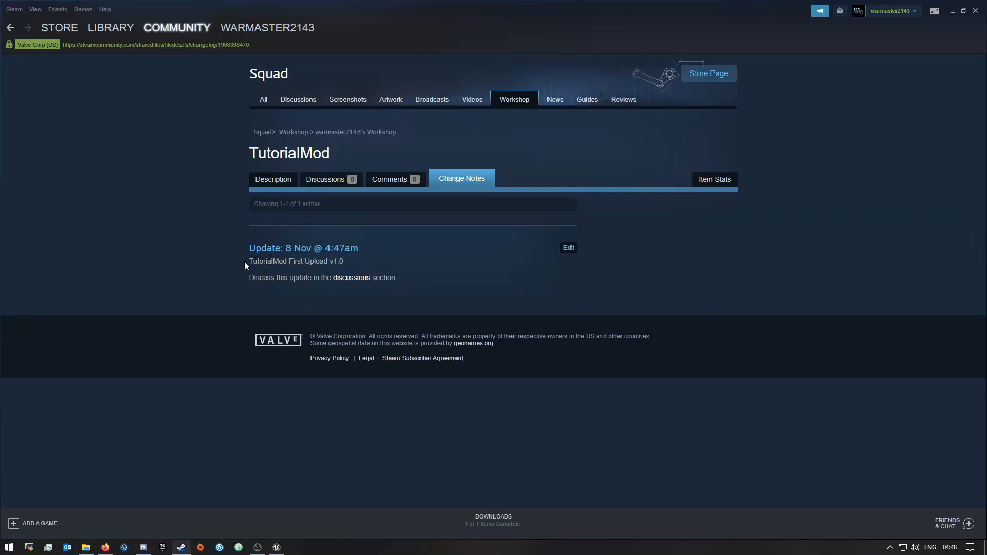
Step: Confirm the 8 Nov 'TutorialMod First Upload v1.0' change note and return to the Description page
{"action": "double_click", "coordinate": [263, 260]}
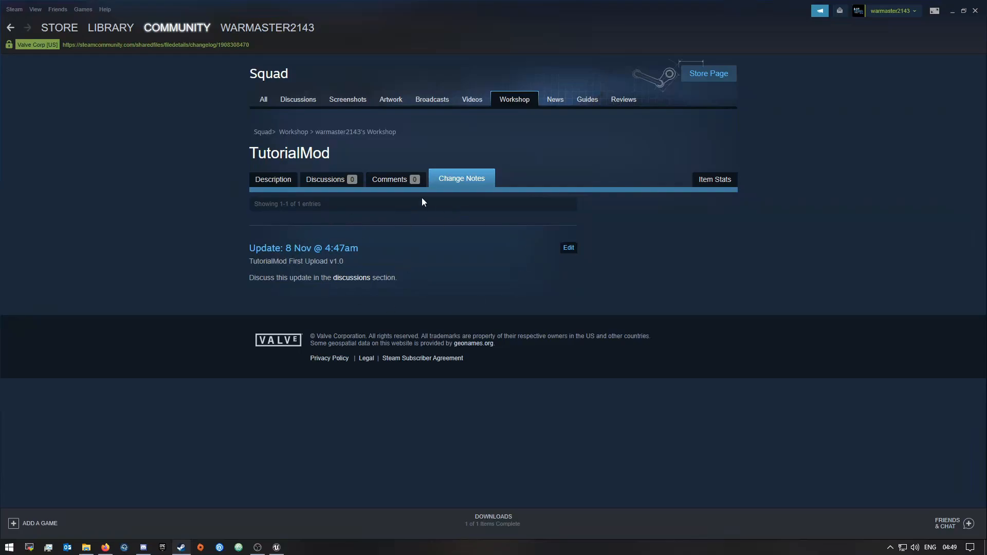
{"action": "mouse_move", "coordinate": [346, 265]}
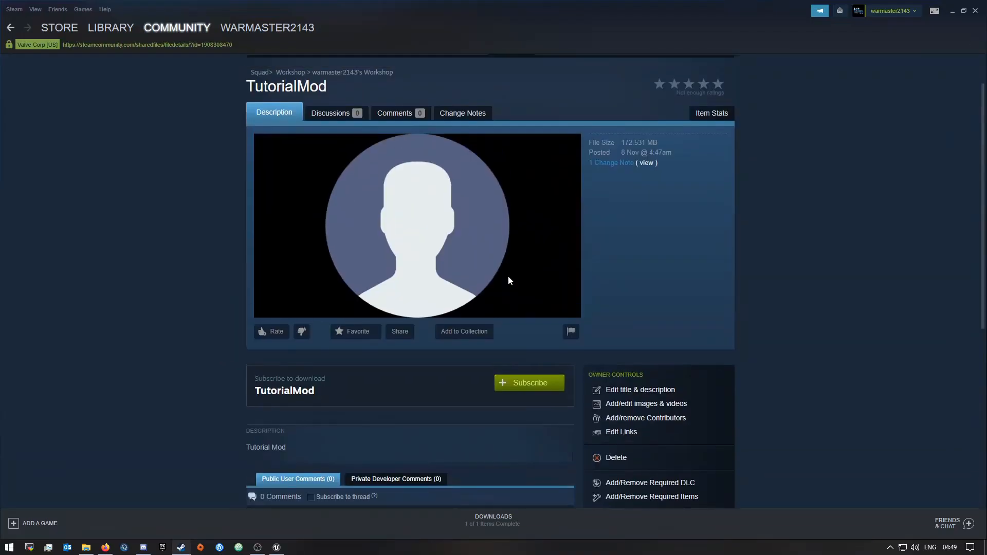
{"action": "mouse_move", "coordinate": [654, 243]}
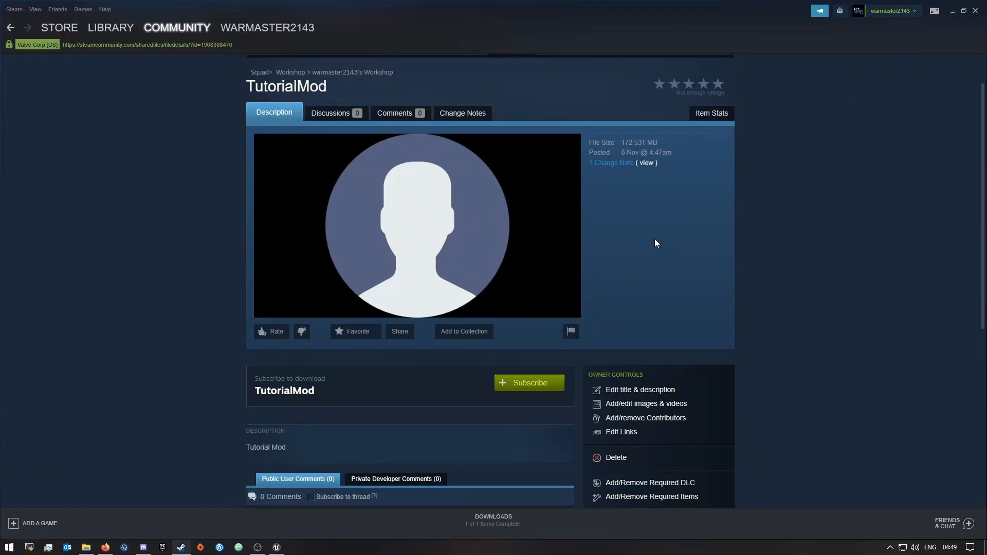